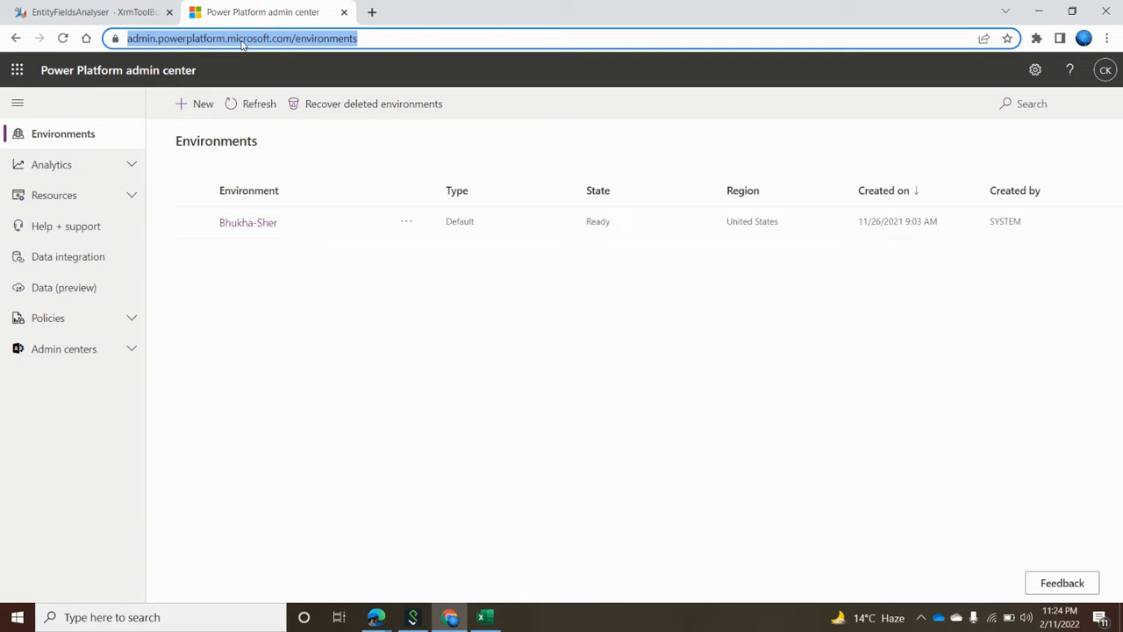
pyautogui.moveTo(298, 46)
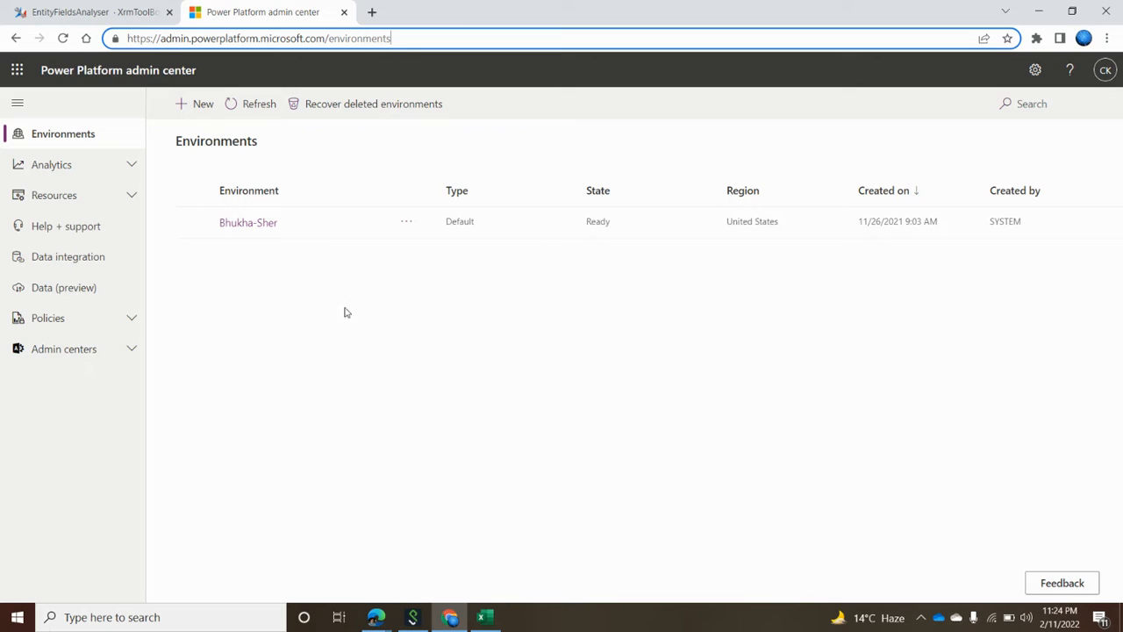
pyautogui.moveTo(257, 400)
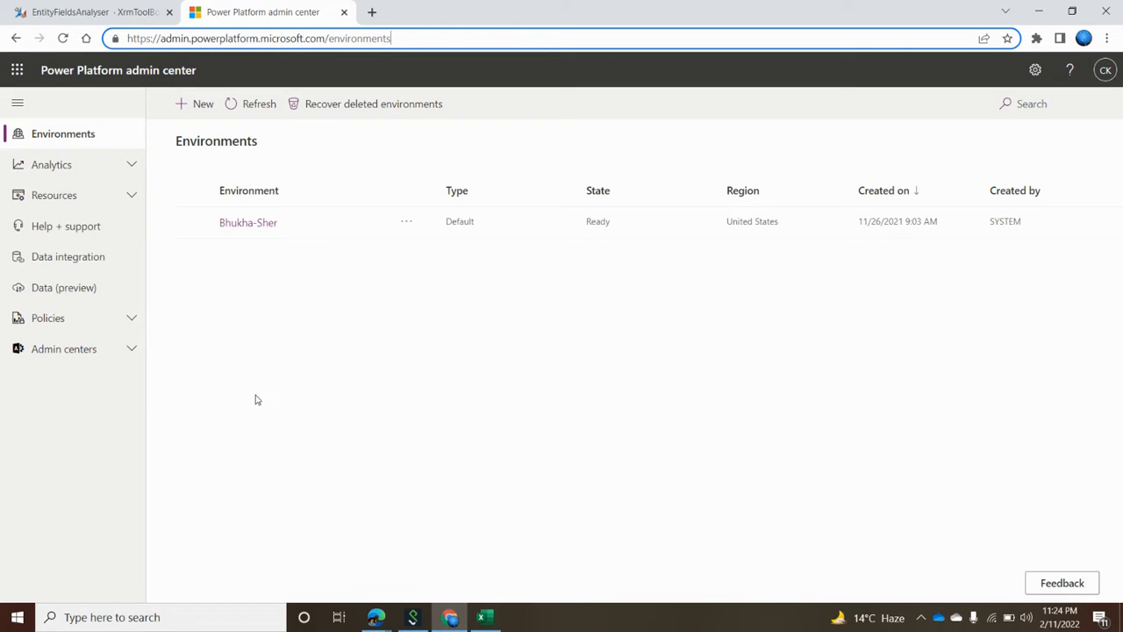
pyautogui.moveTo(135, 100)
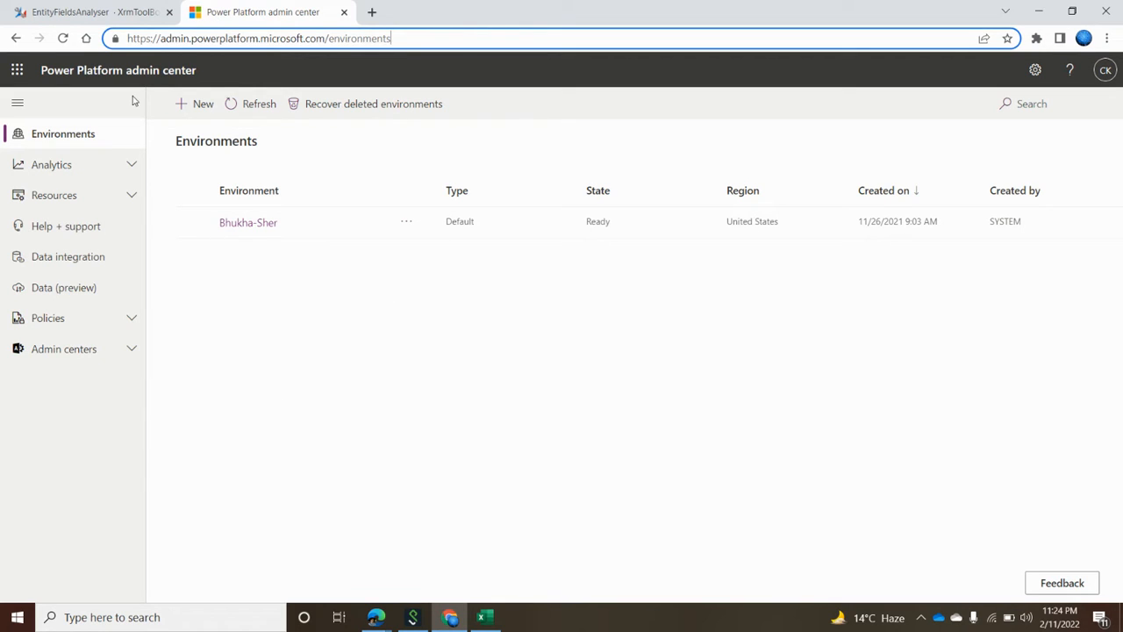
pyautogui.moveTo(116, 141)
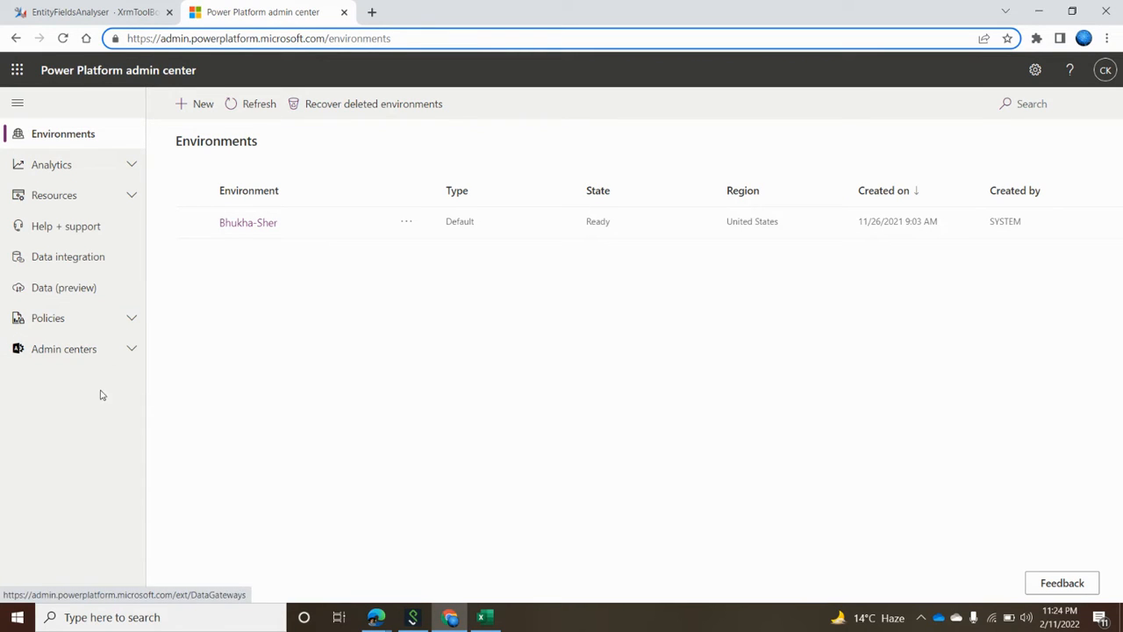
pyautogui.moveTo(99, 404)
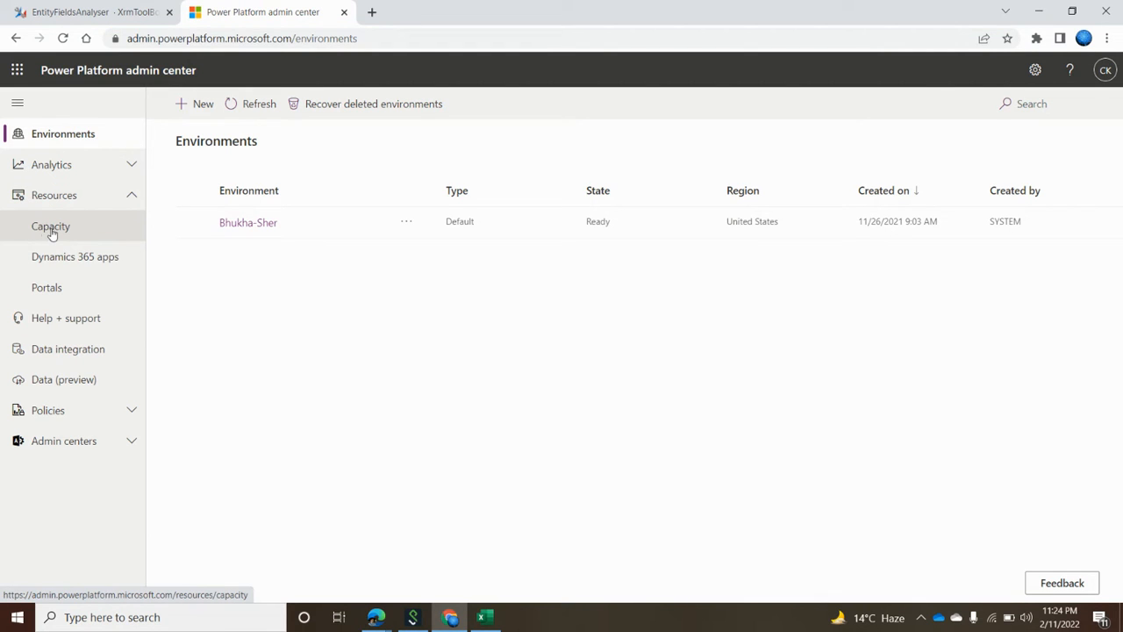
# Review the Capacity summary: database, file and log usage all at 0 MB for Bhukha-Sher
pyautogui.click(50, 226)
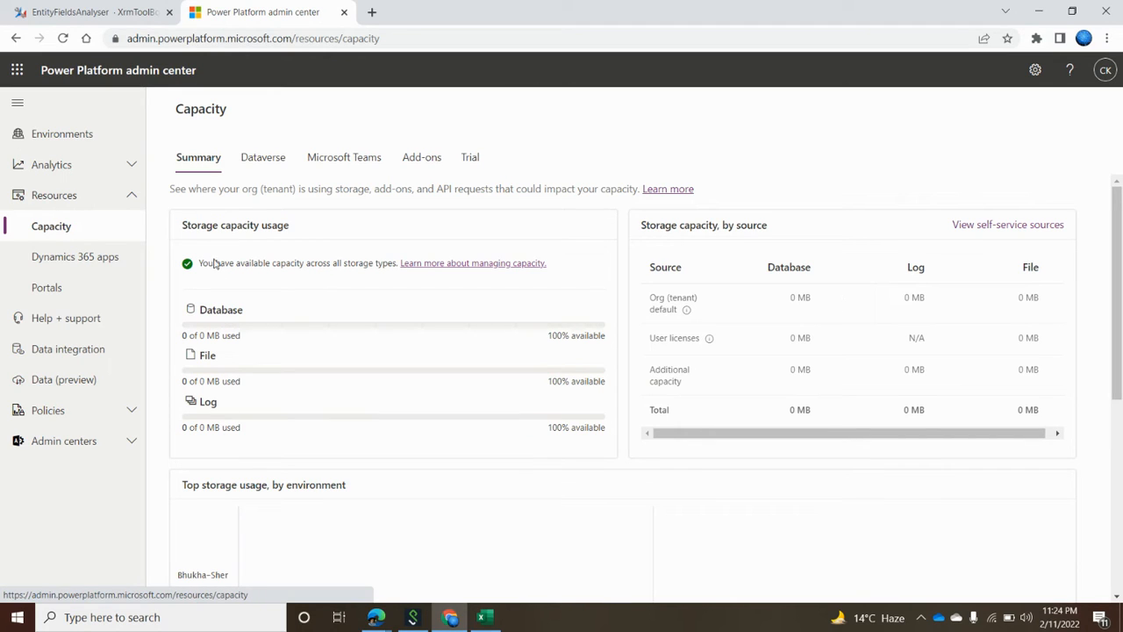
pyautogui.moveTo(224, 305)
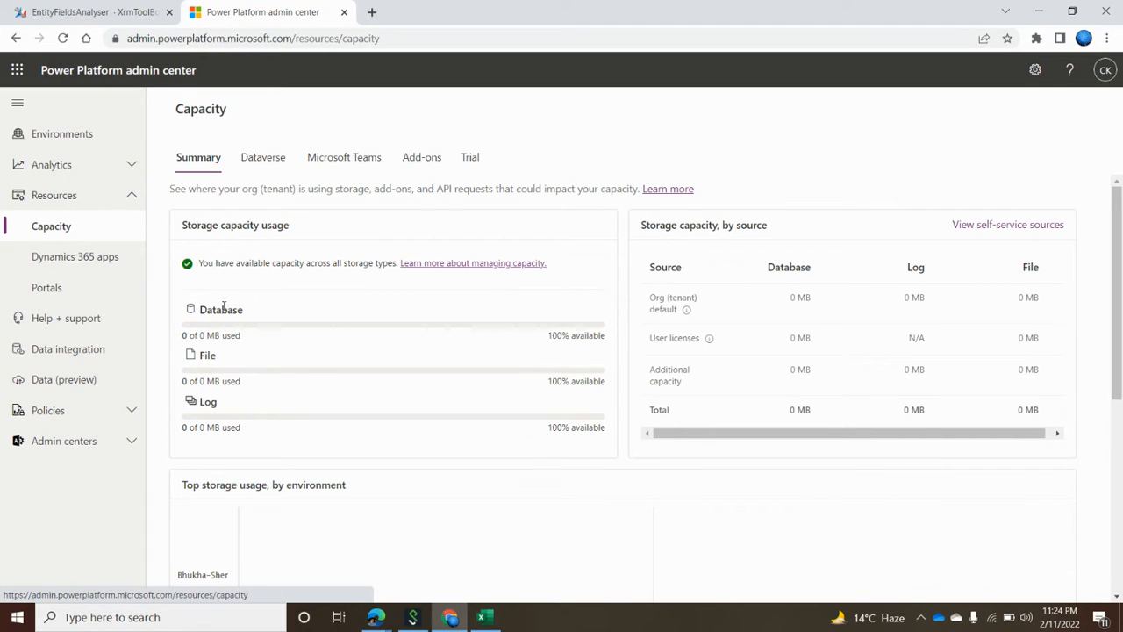
pyautogui.doubleClick(220, 309)
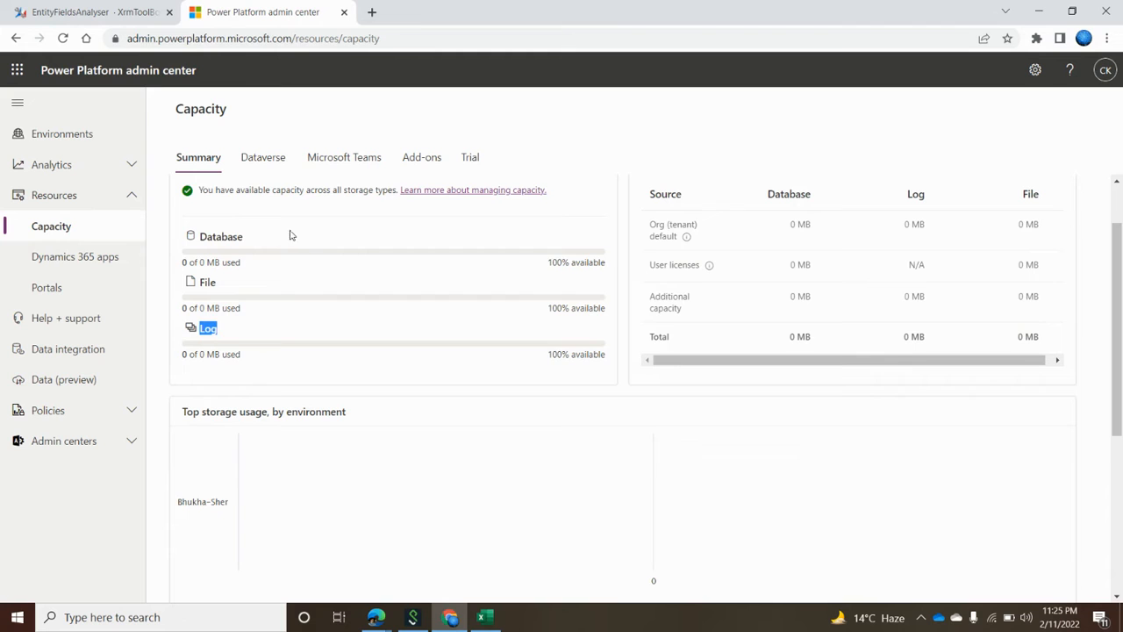
pyautogui.scroll(3)
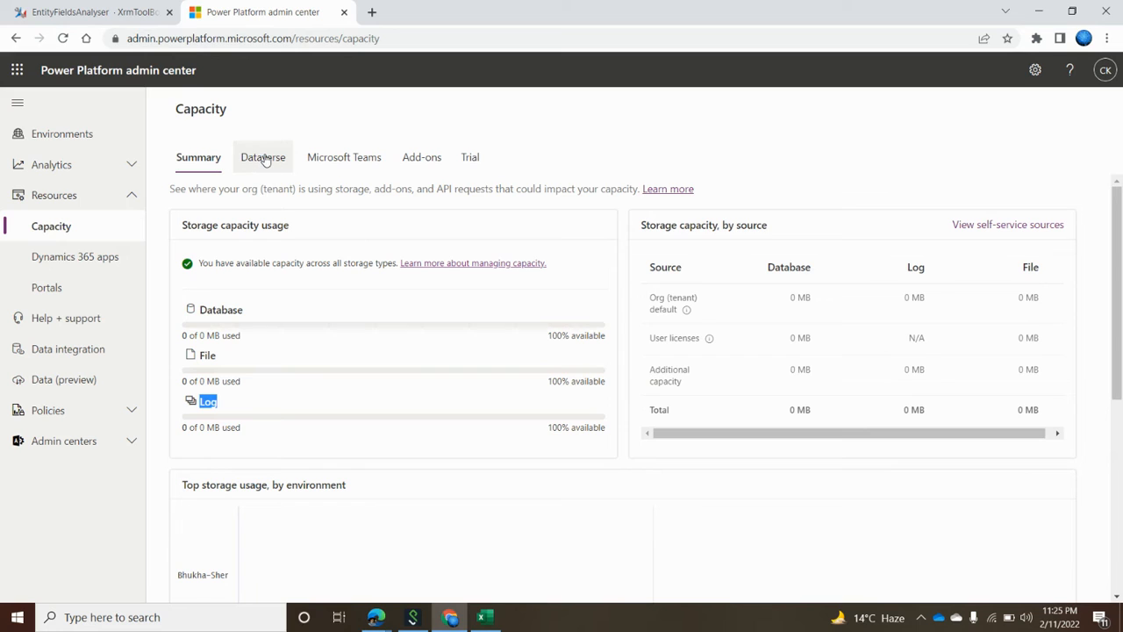
# Switch to the Dataverse tab listing Bhukha-Sher's database, file and log usage
pyautogui.click(262, 157)
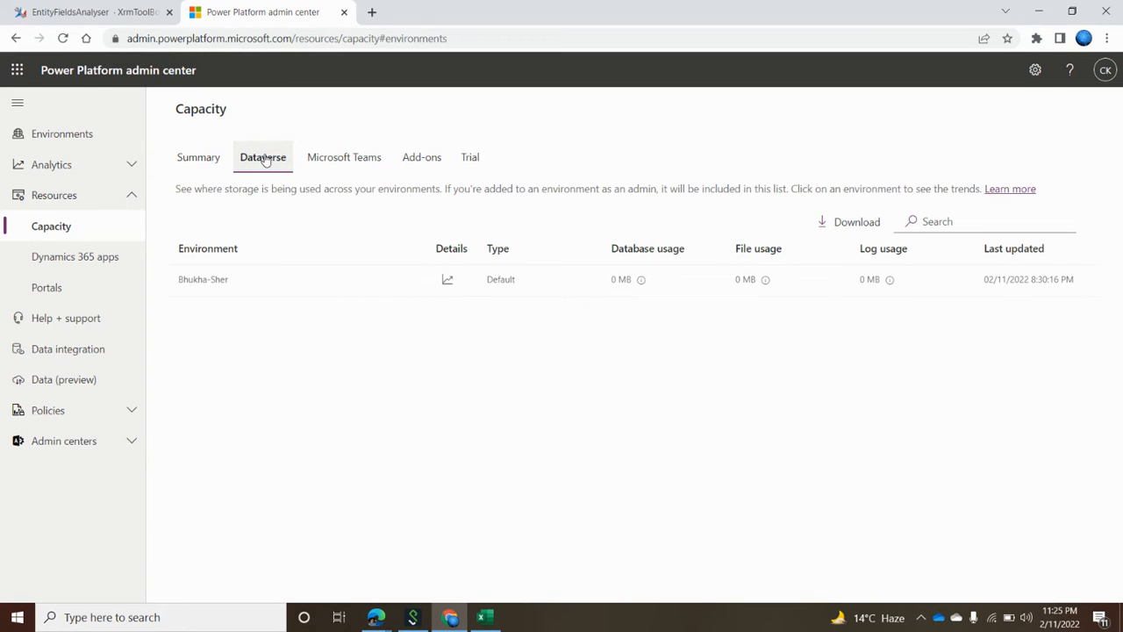
pyautogui.moveTo(342, 401)
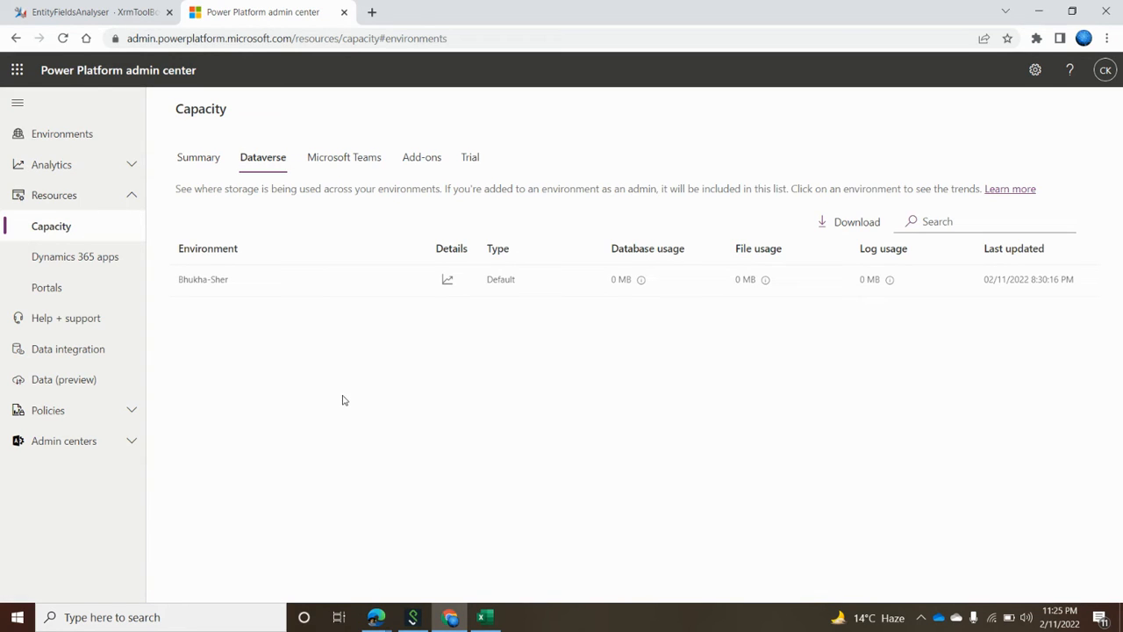
pyautogui.moveTo(174, 302)
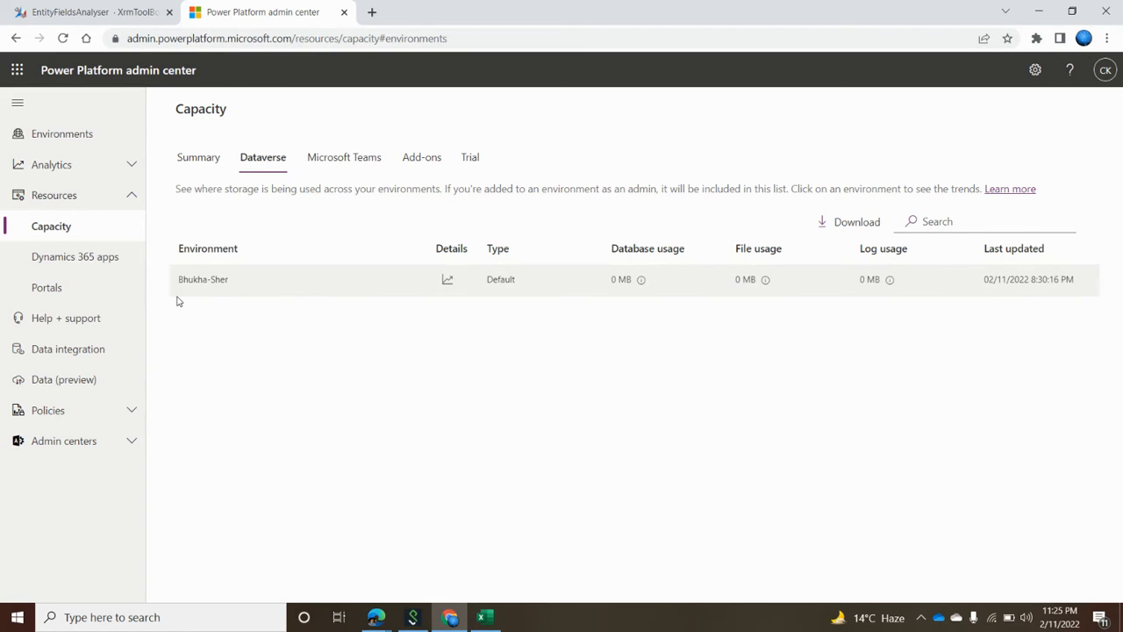
pyautogui.moveTo(515, 326)
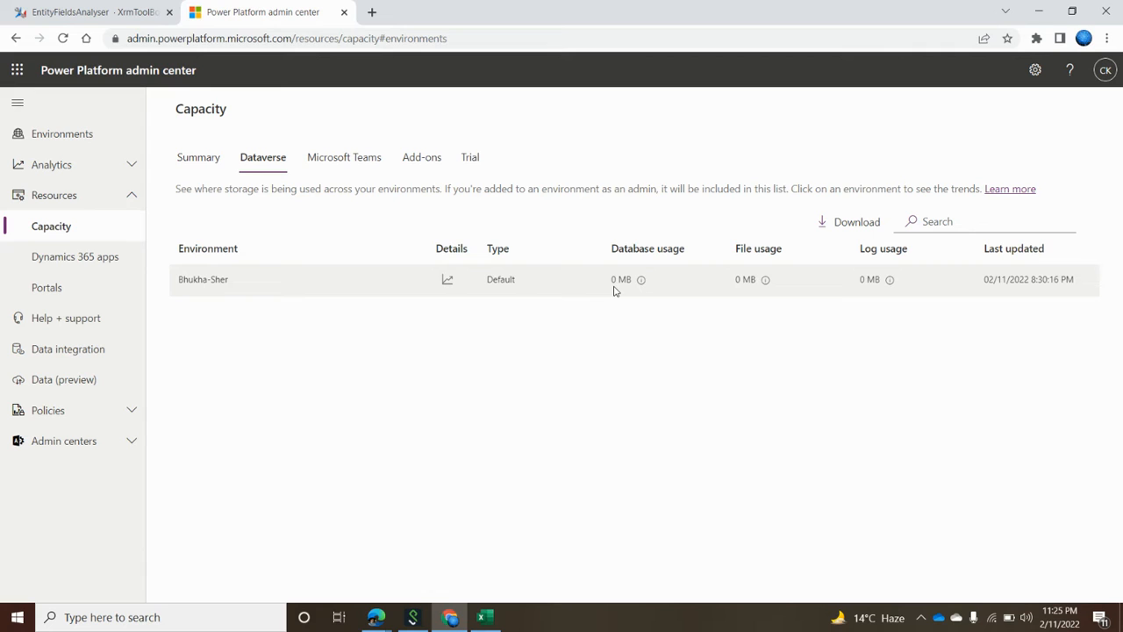
pyautogui.moveTo(453, 309)
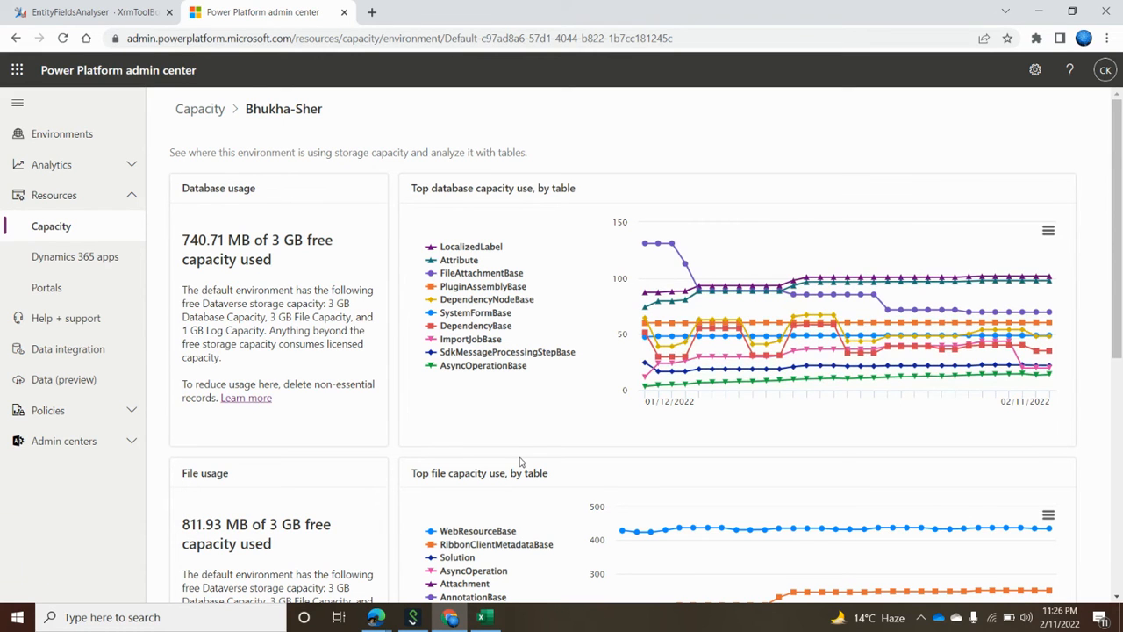
pyautogui.doubleClick(473, 187)
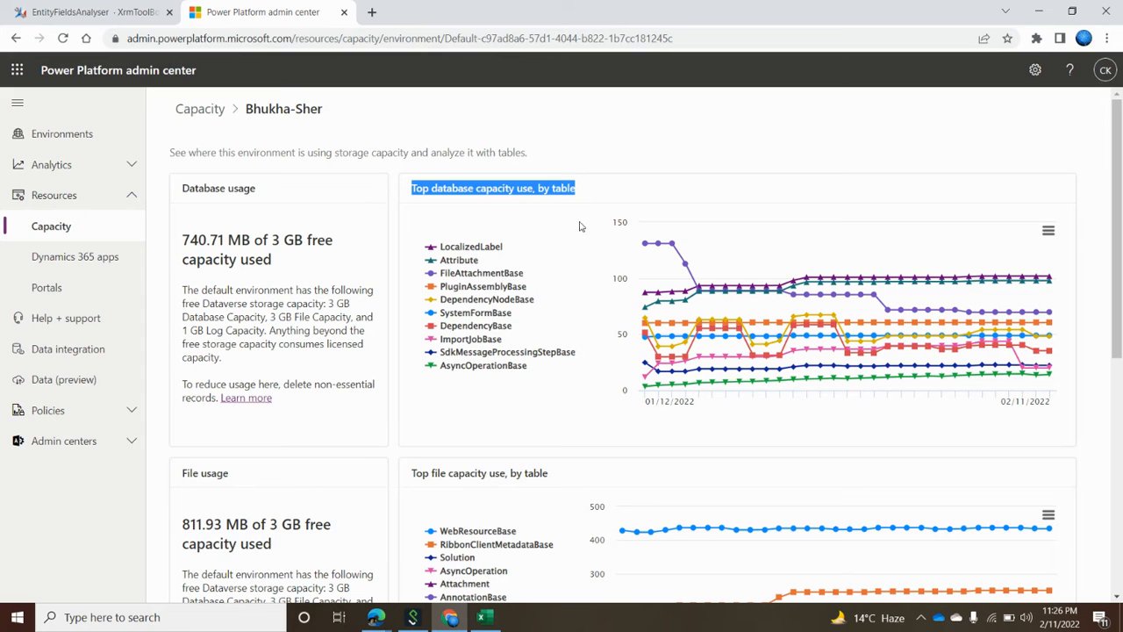
pyautogui.scroll(-3)
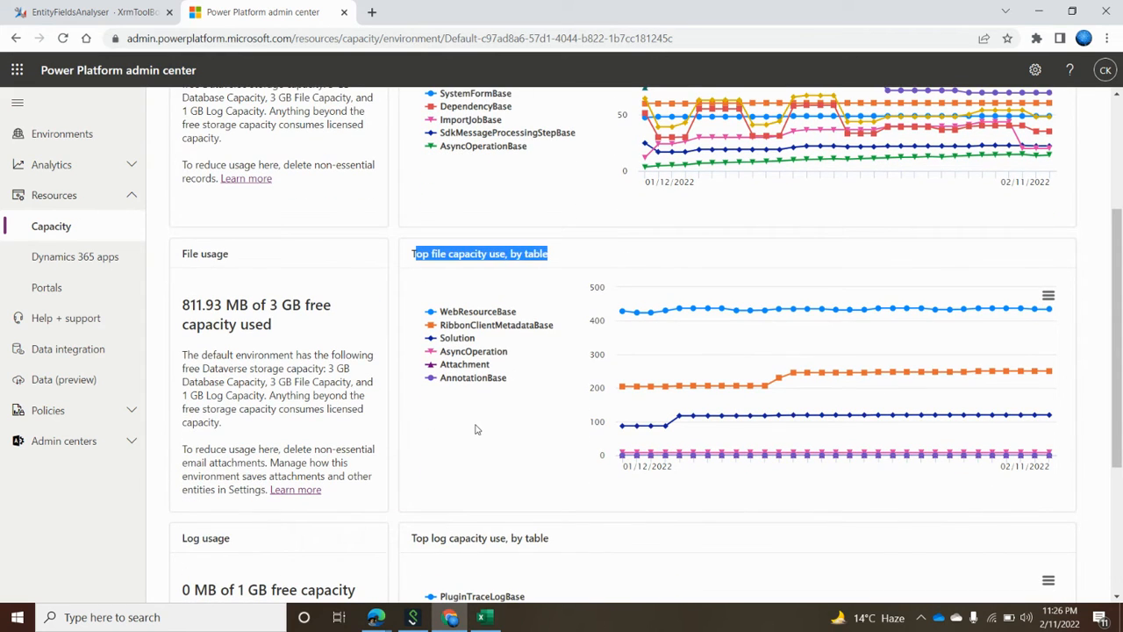
pyautogui.scroll(-3)
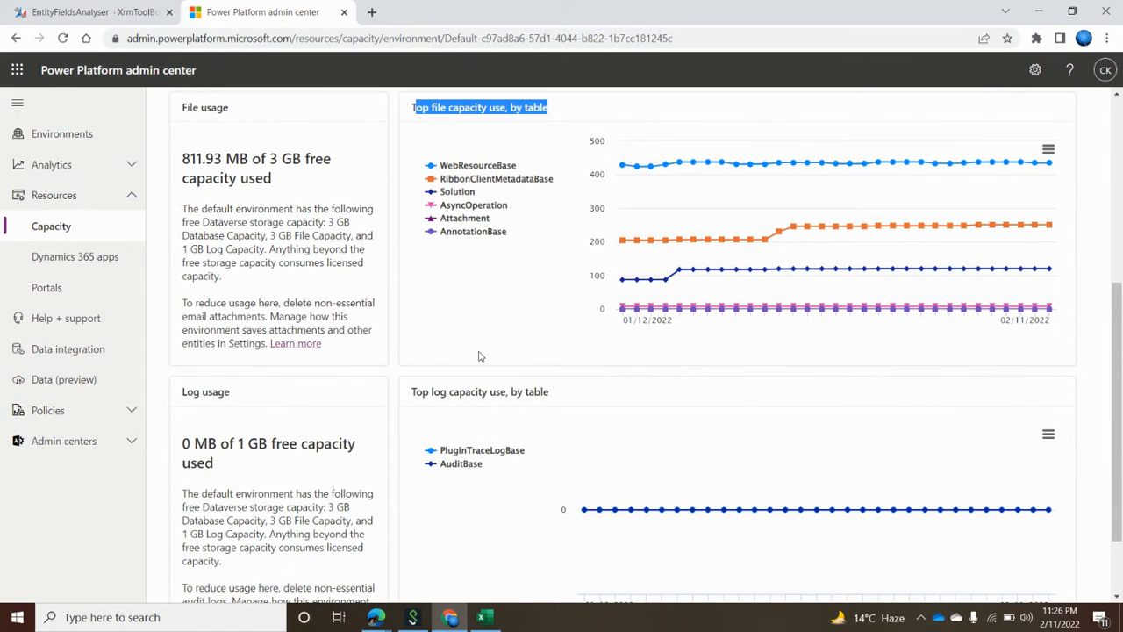
pyautogui.scroll(-3)
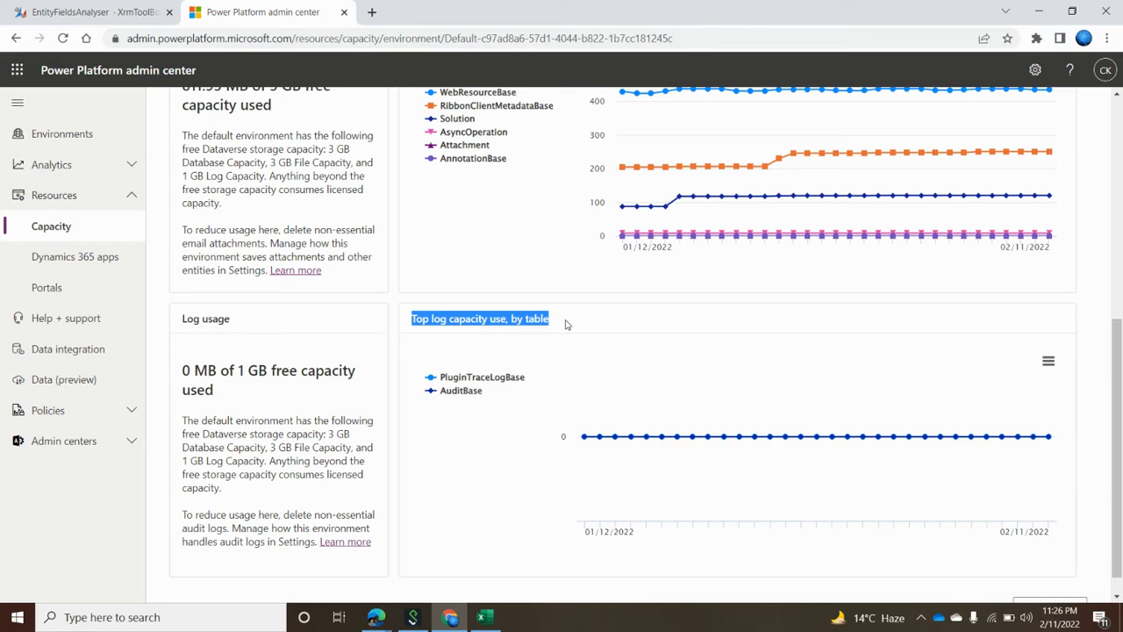
pyautogui.moveTo(584, 437)
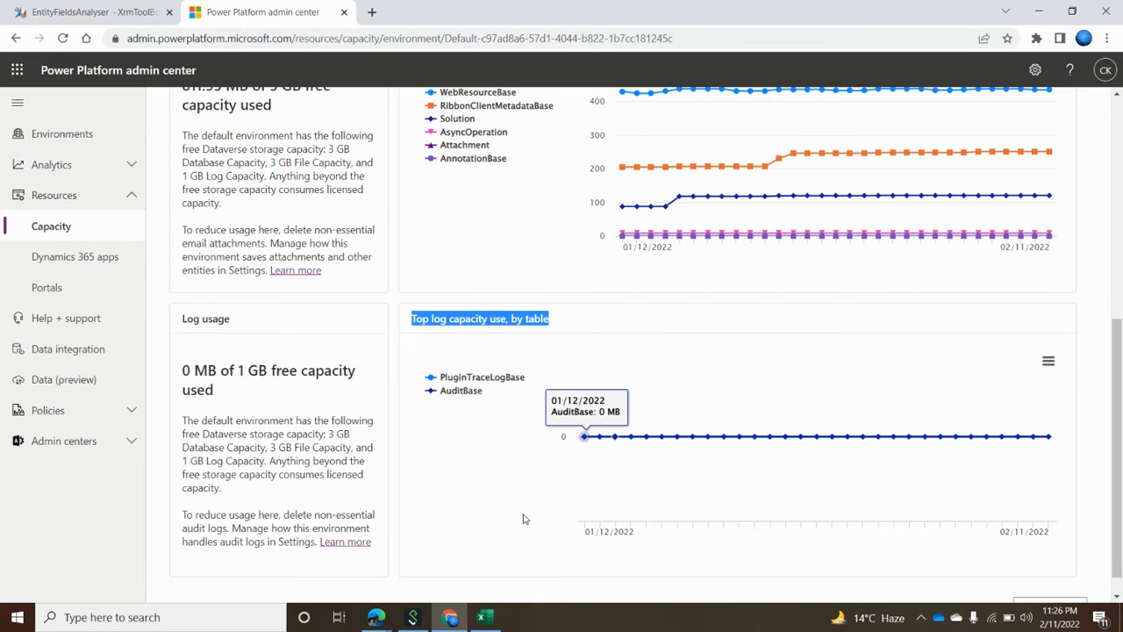
pyautogui.scroll(3)
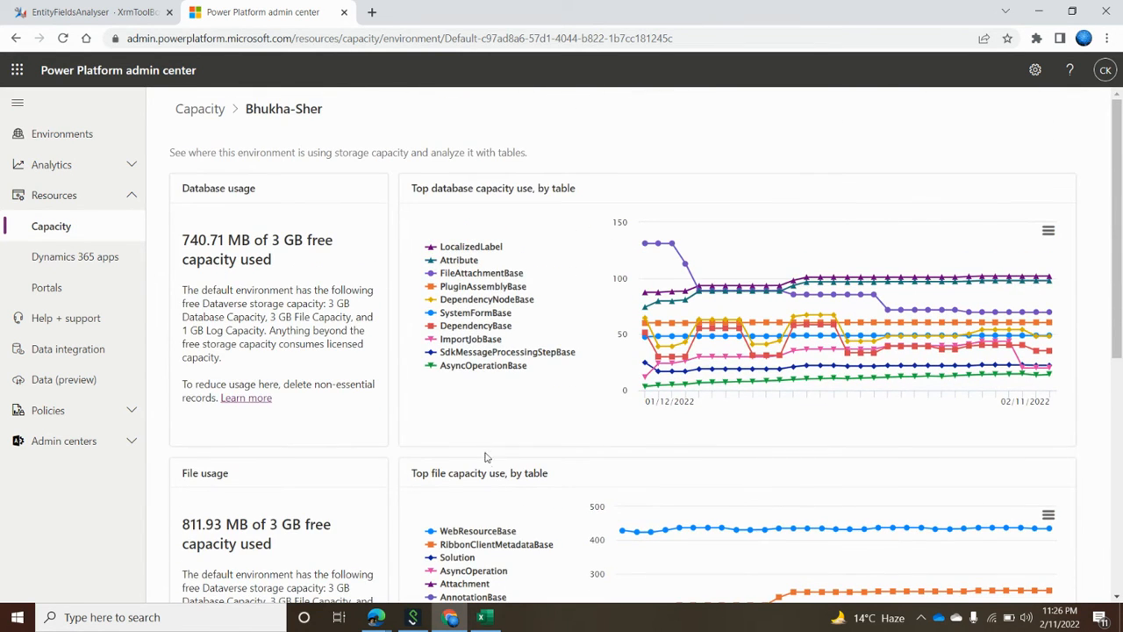
pyautogui.moveTo(588, 442)
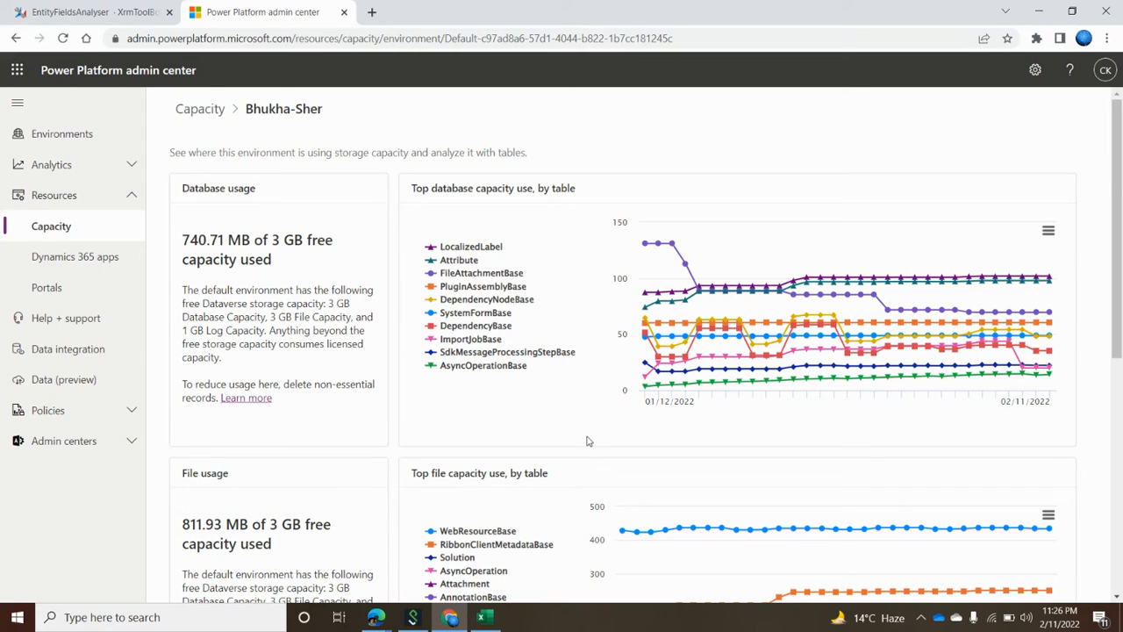
pyautogui.moveTo(635, 418)
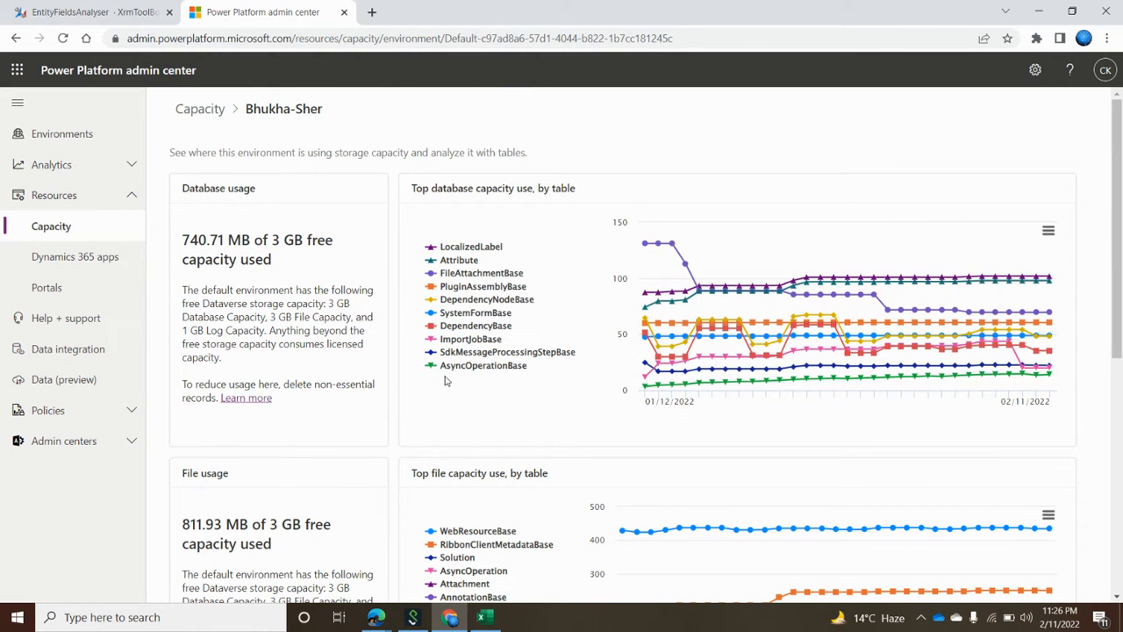
pyautogui.moveTo(645, 386)
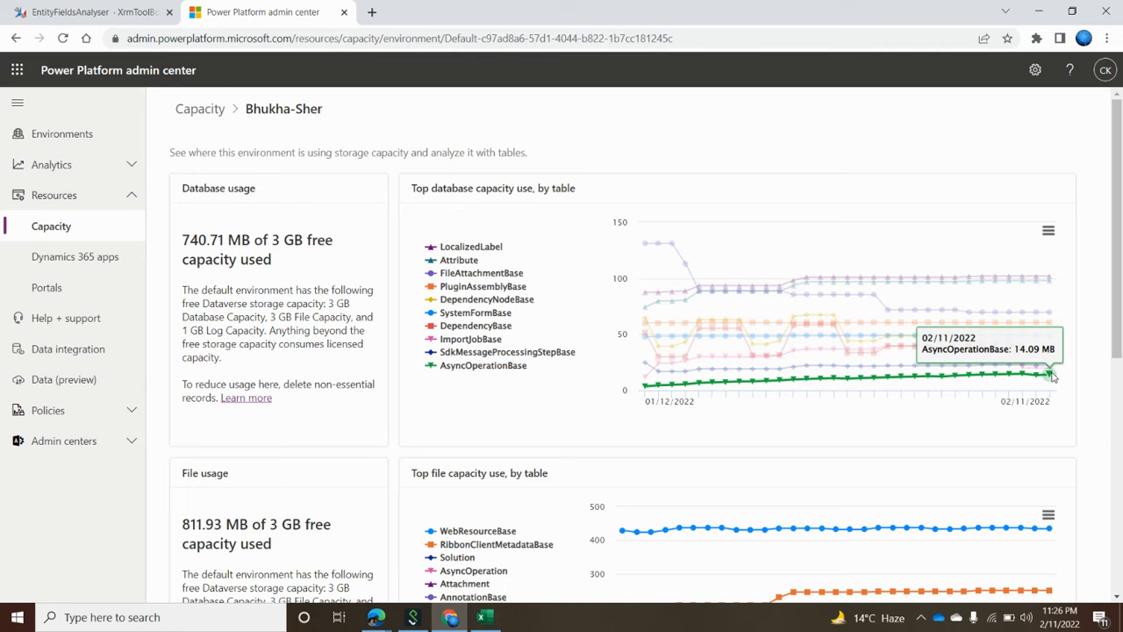
pyautogui.moveTo(882, 341)
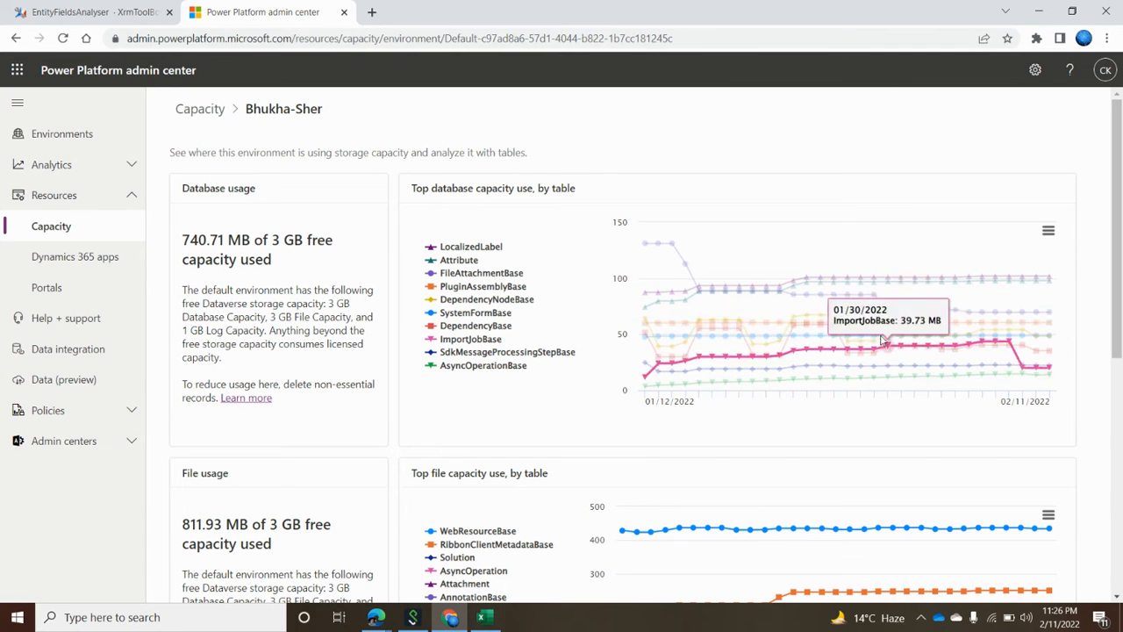
pyautogui.moveTo(876, 345)
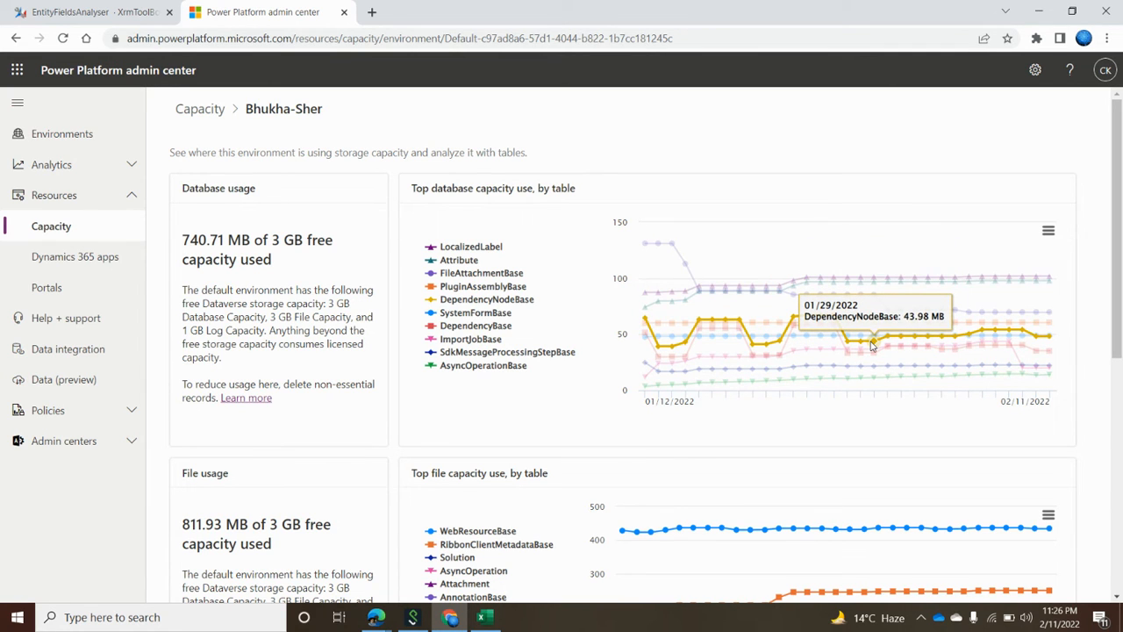
pyautogui.moveTo(913, 366)
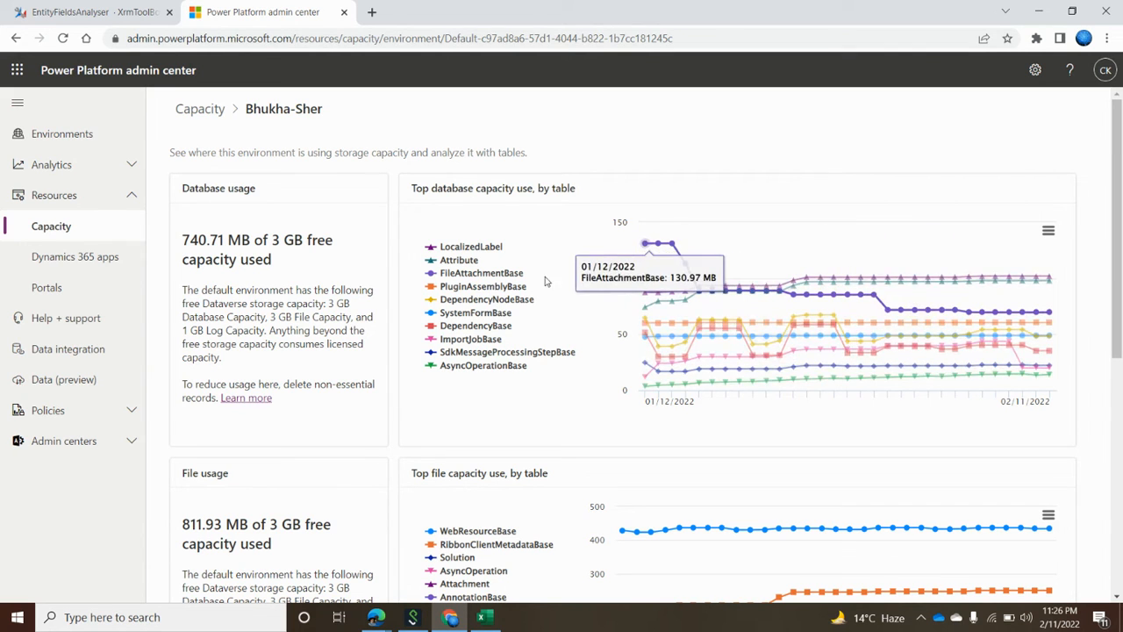
pyautogui.moveTo(517, 388)
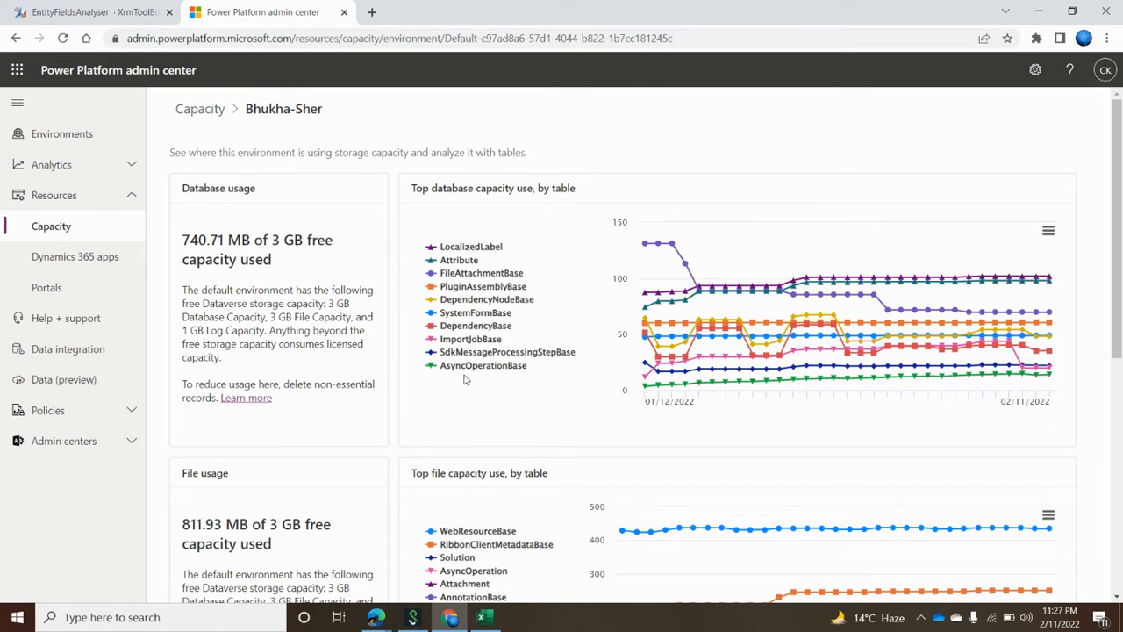
pyautogui.moveTo(503, 226)
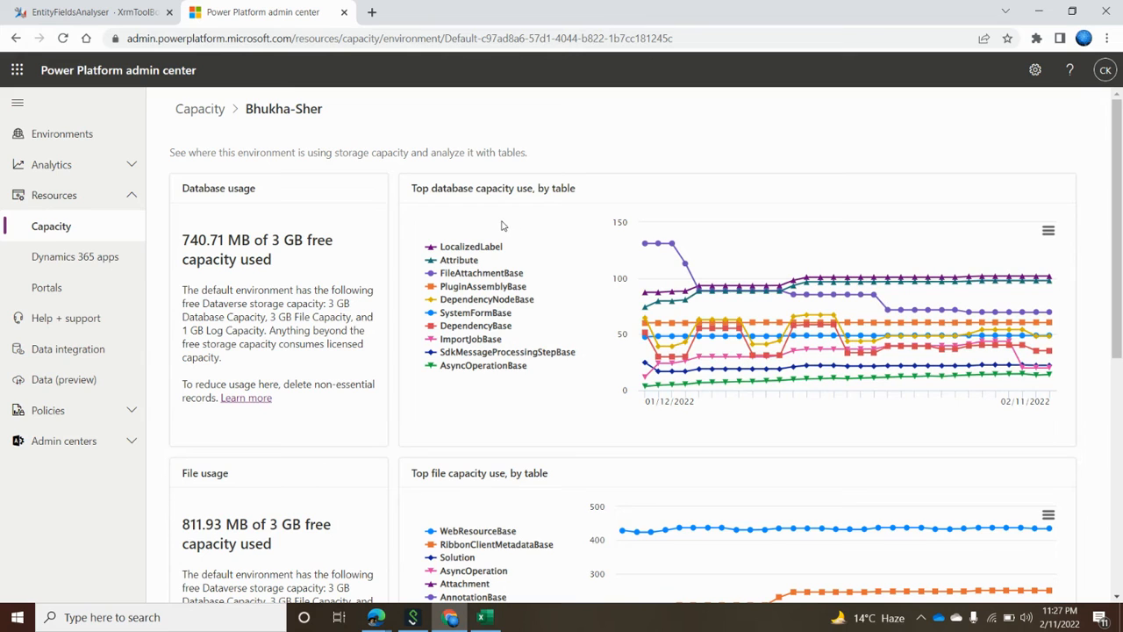
pyautogui.moveTo(503, 446)
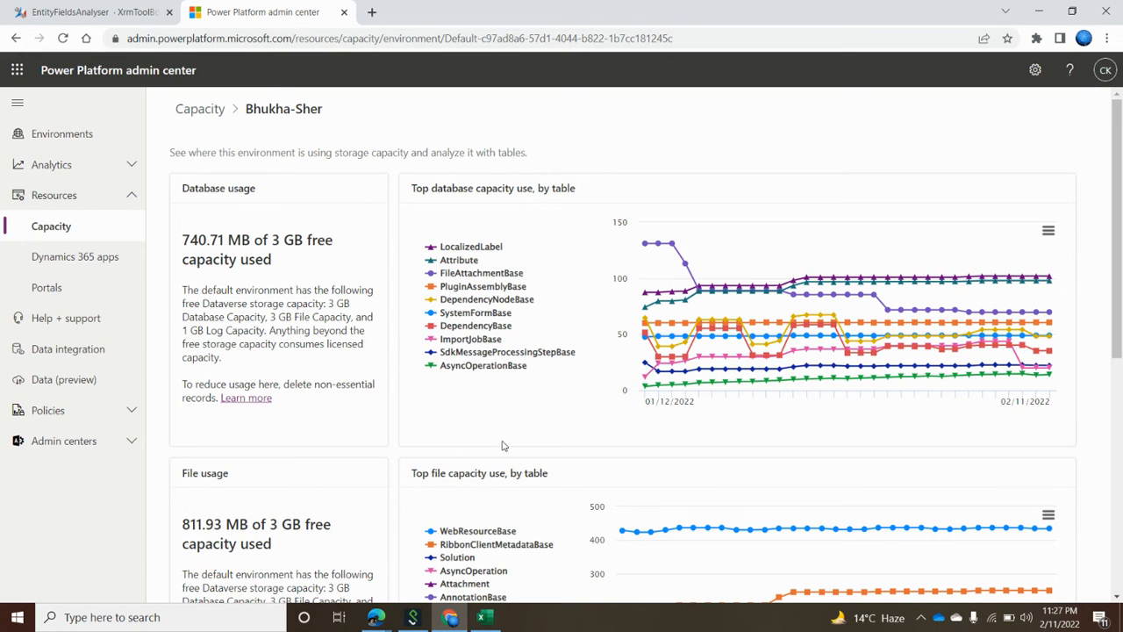
pyautogui.moveTo(509, 399)
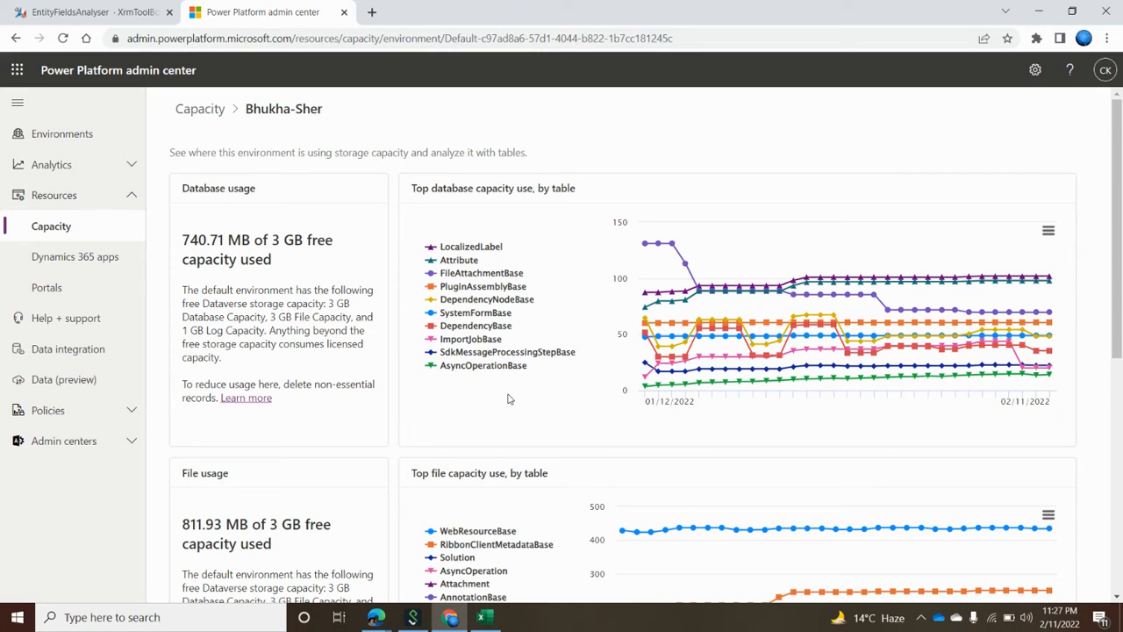
pyautogui.moveTo(669, 428)
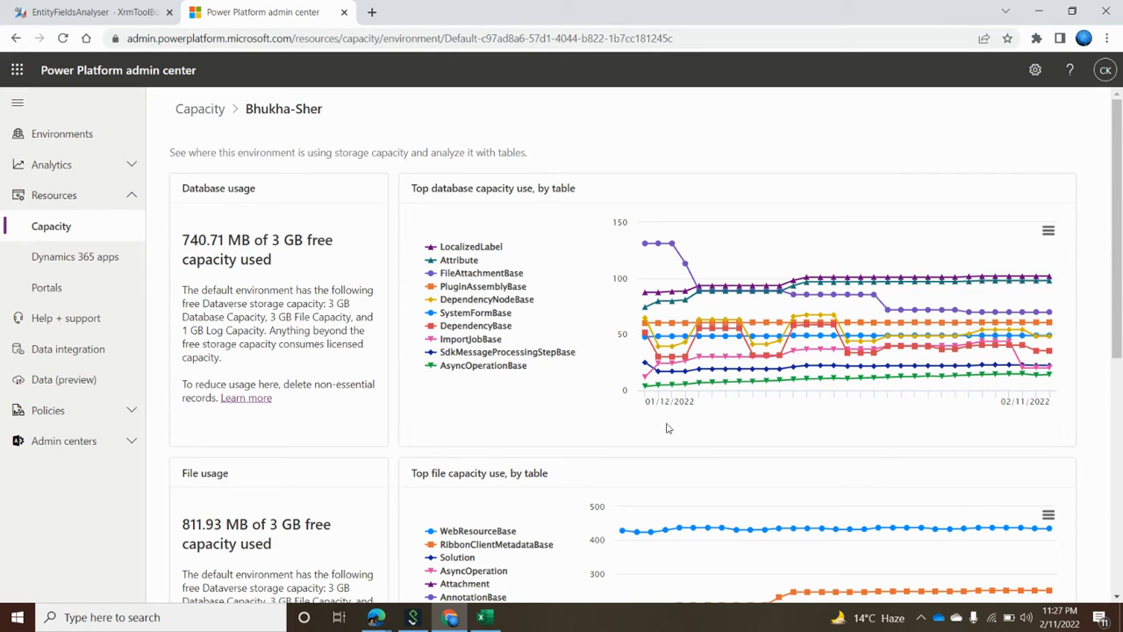
pyautogui.moveTo(1069, 231)
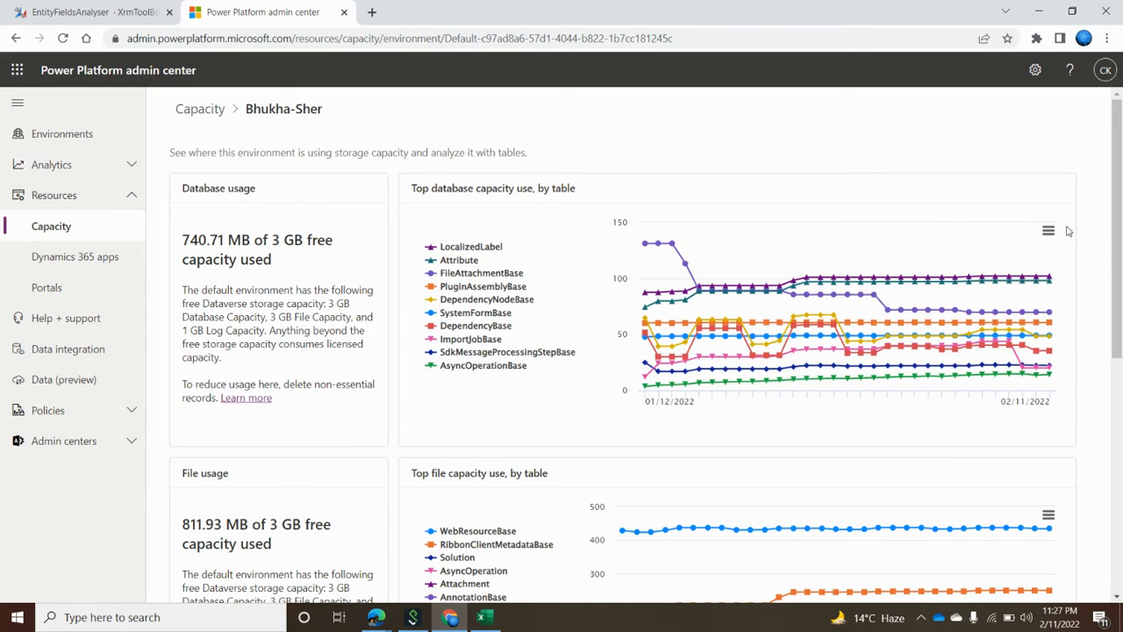
# Open the export menu on the Top database capacity use by table chart
pyautogui.click(1047, 231)
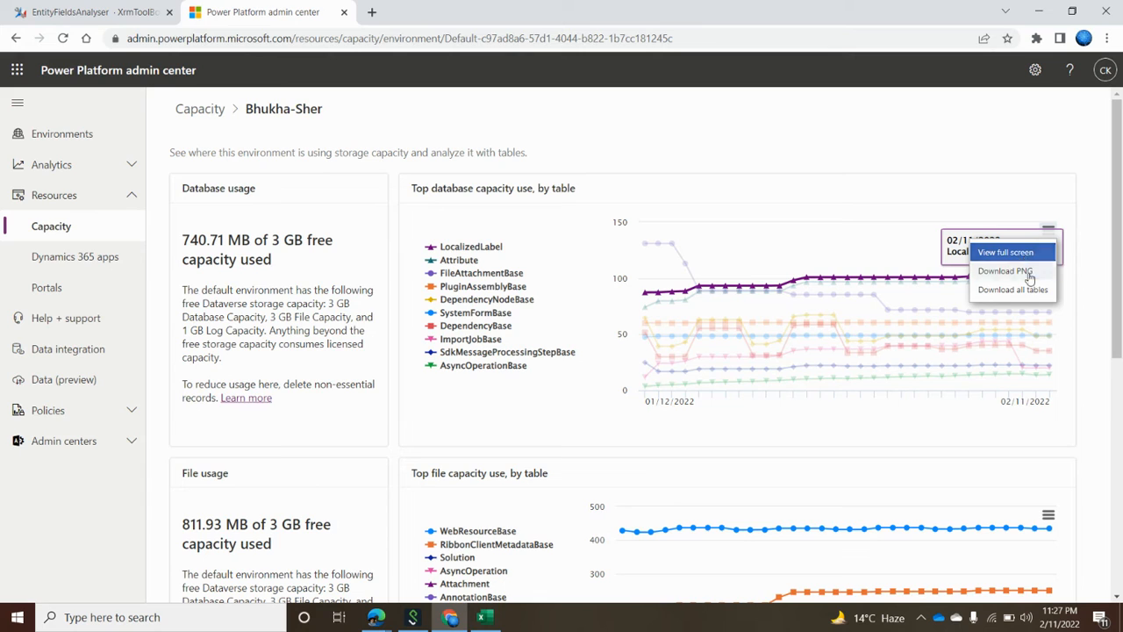
pyautogui.moveTo(1005, 253)
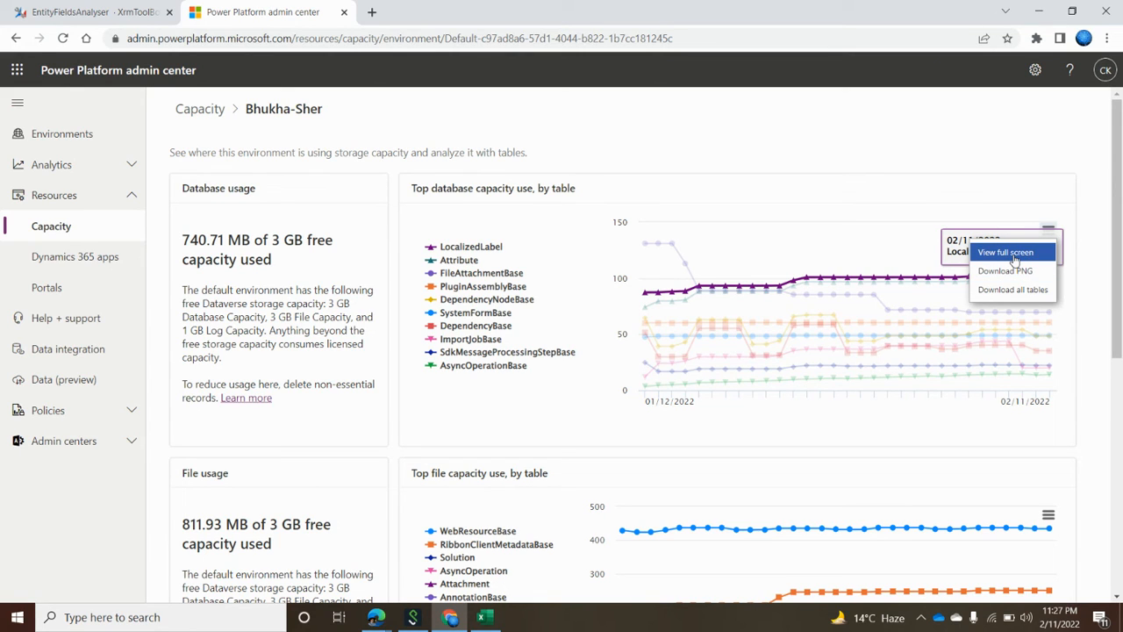
pyautogui.moveTo(1005, 270)
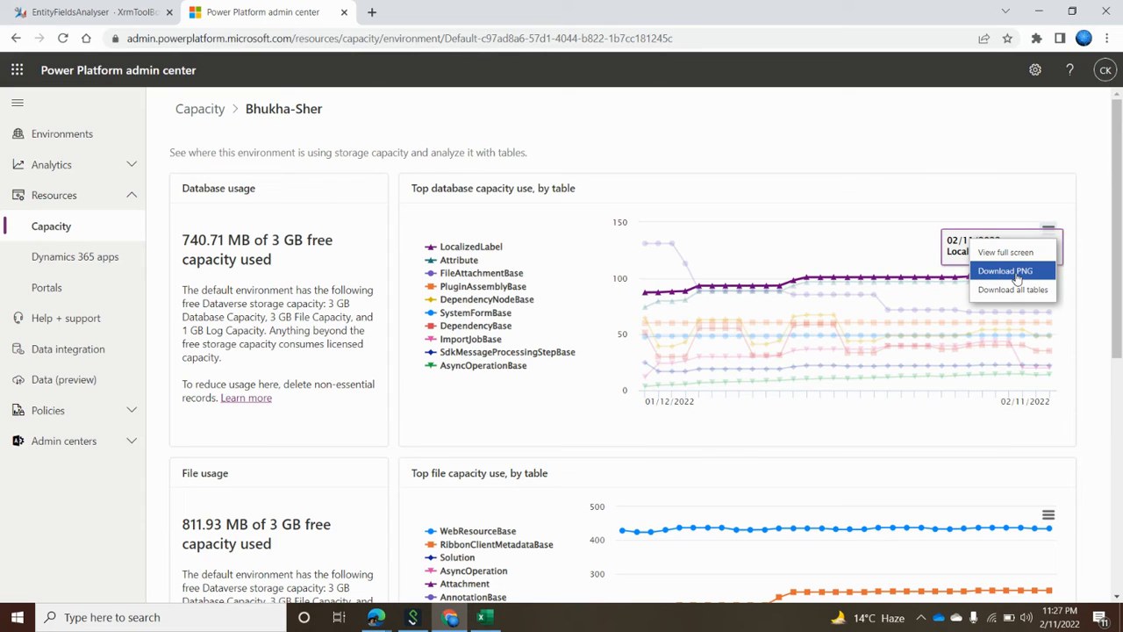
pyautogui.moveTo(984, 303)
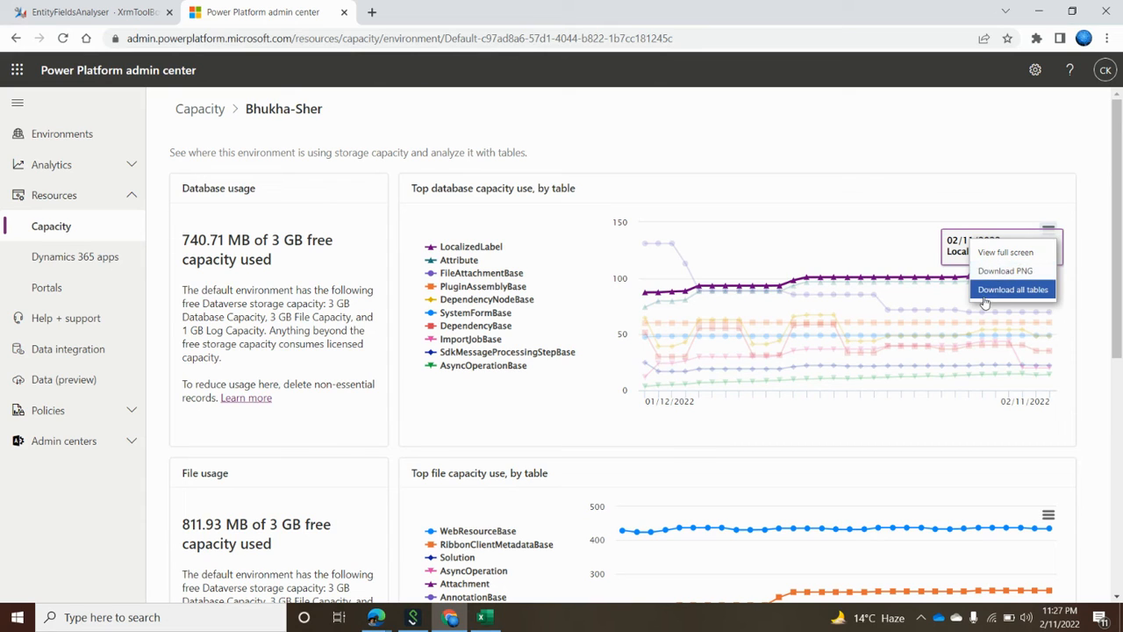
pyautogui.moveTo(988, 301)
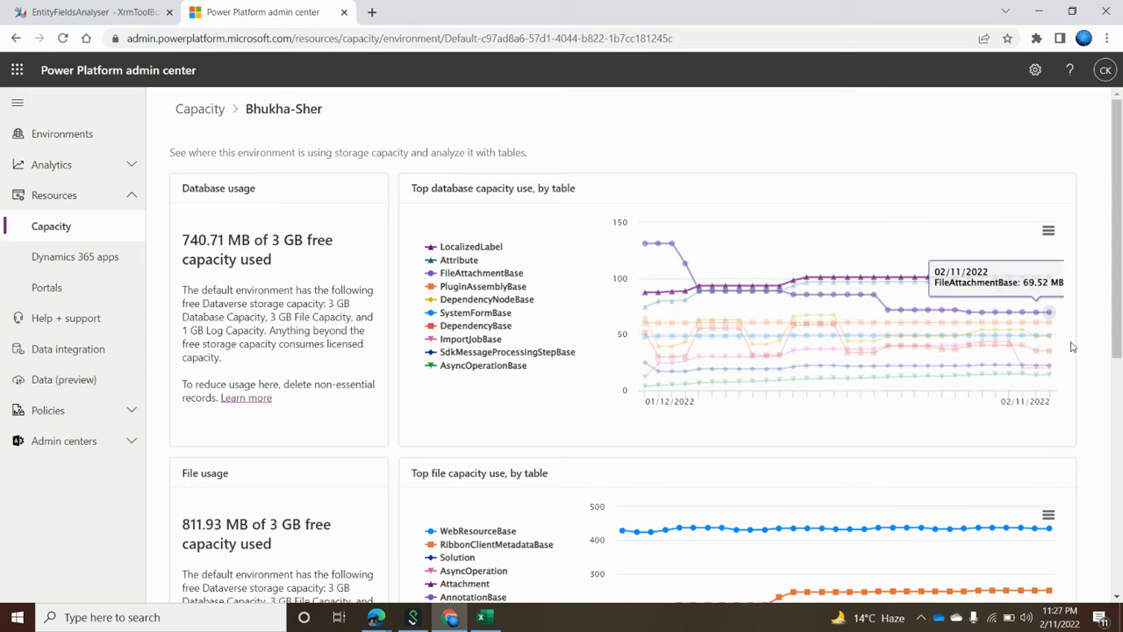
pyautogui.moveTo(1109, 350)
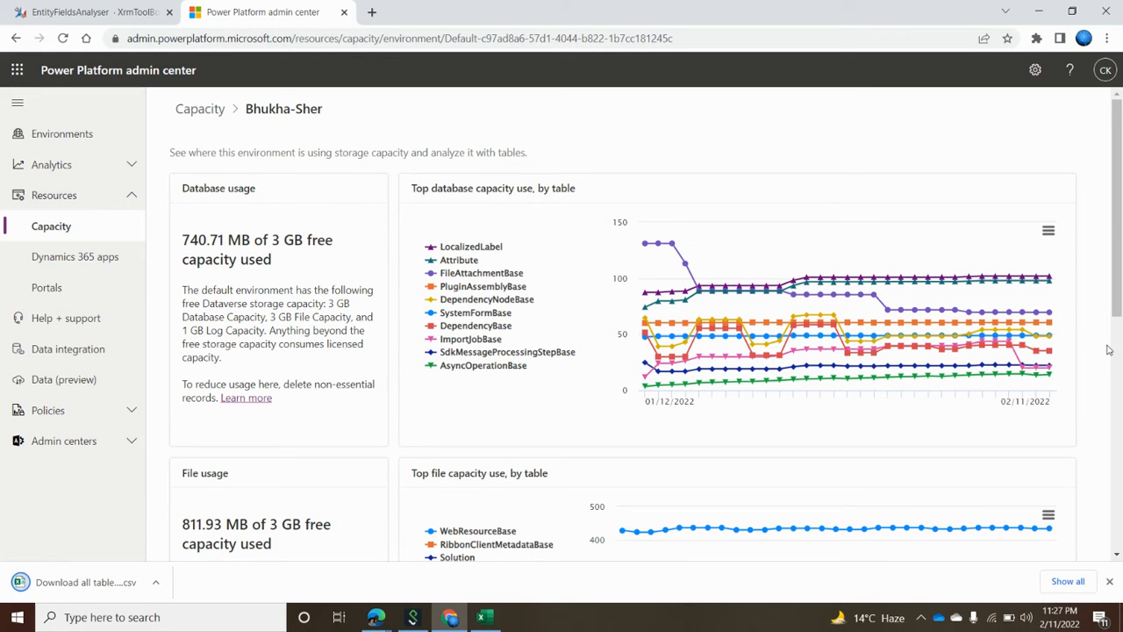
pyautogui.moveTo(70, 593)
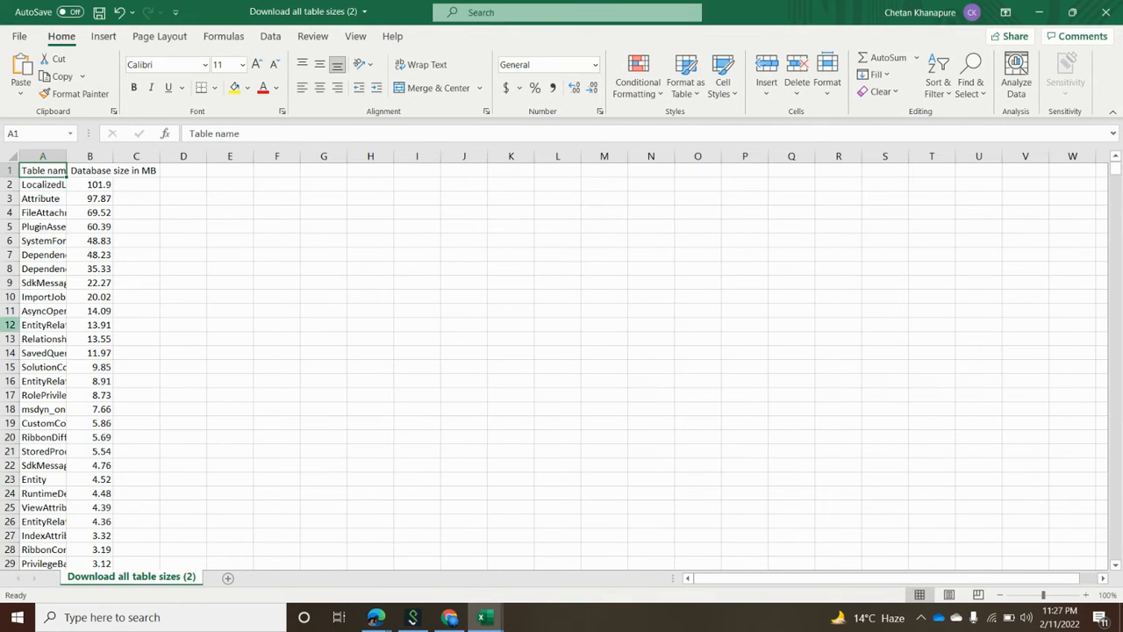
# Autofit the Table name column and inspect sizes like LocalizedLabel 101.9 and Attribute 97.87
pyautogui.click(12, 155)
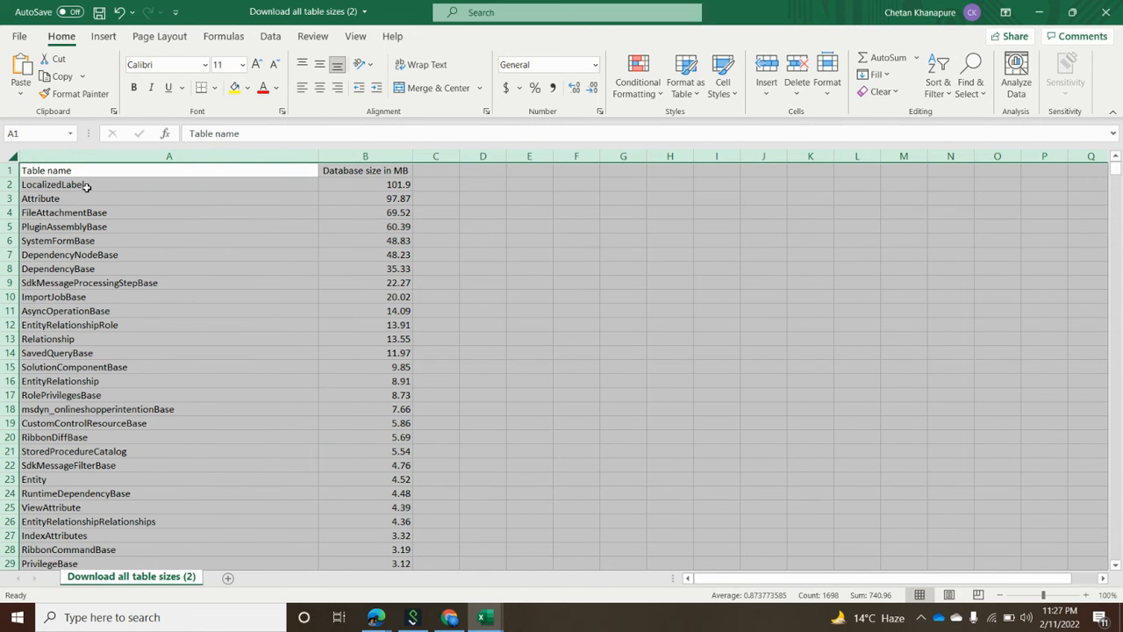
pyautogui.click(168, 156)
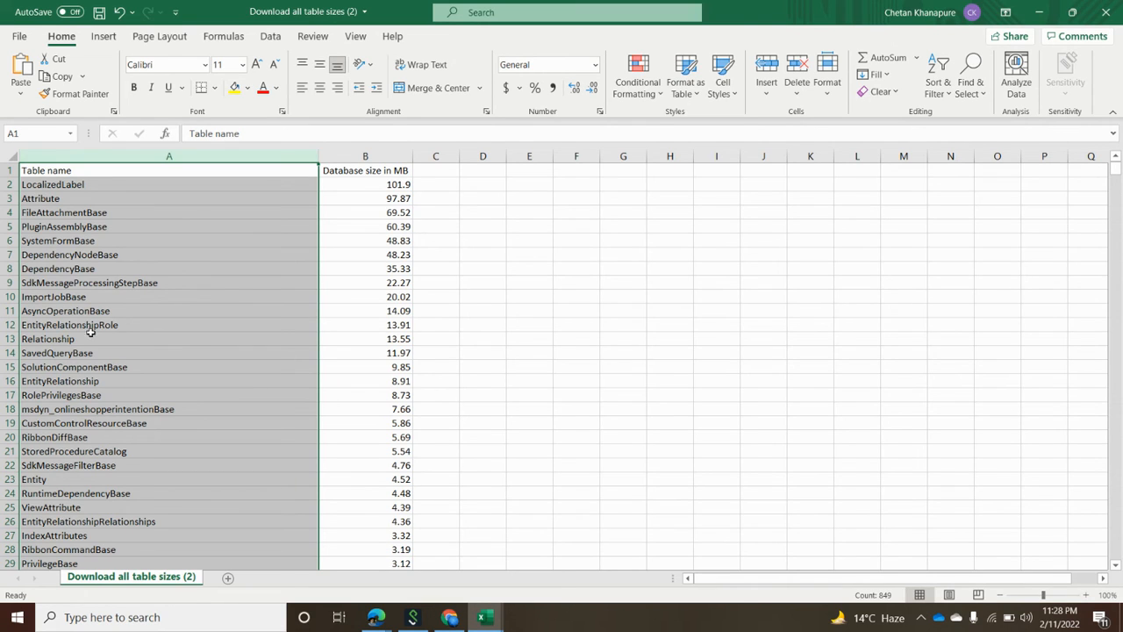
pyautogui.moveTo(116, 437)
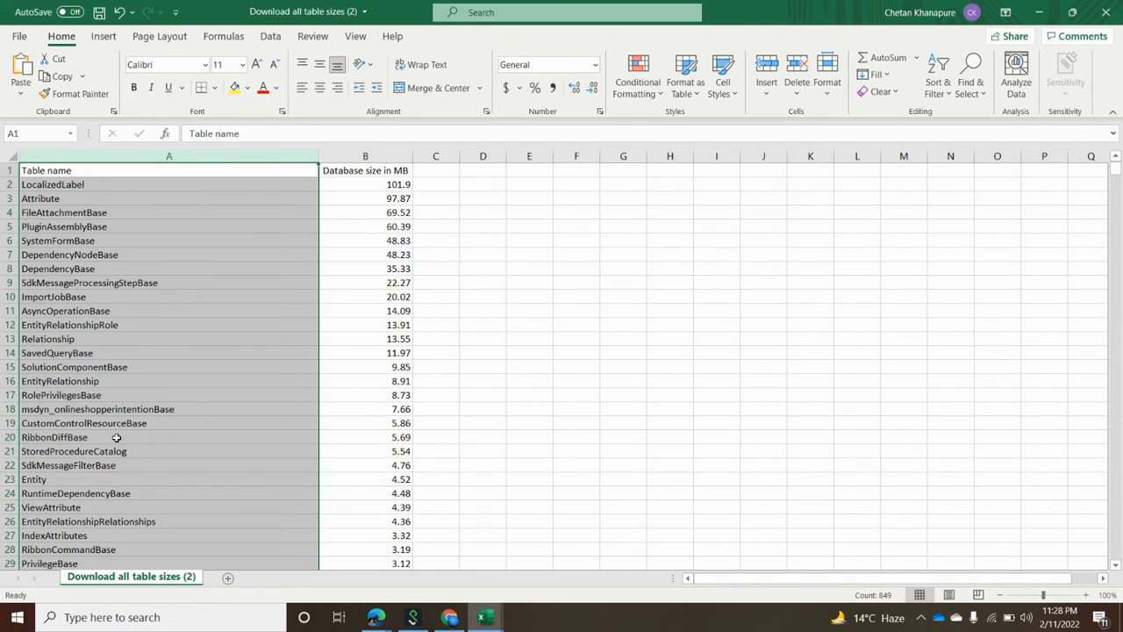
pyautogui.click(169, 184)
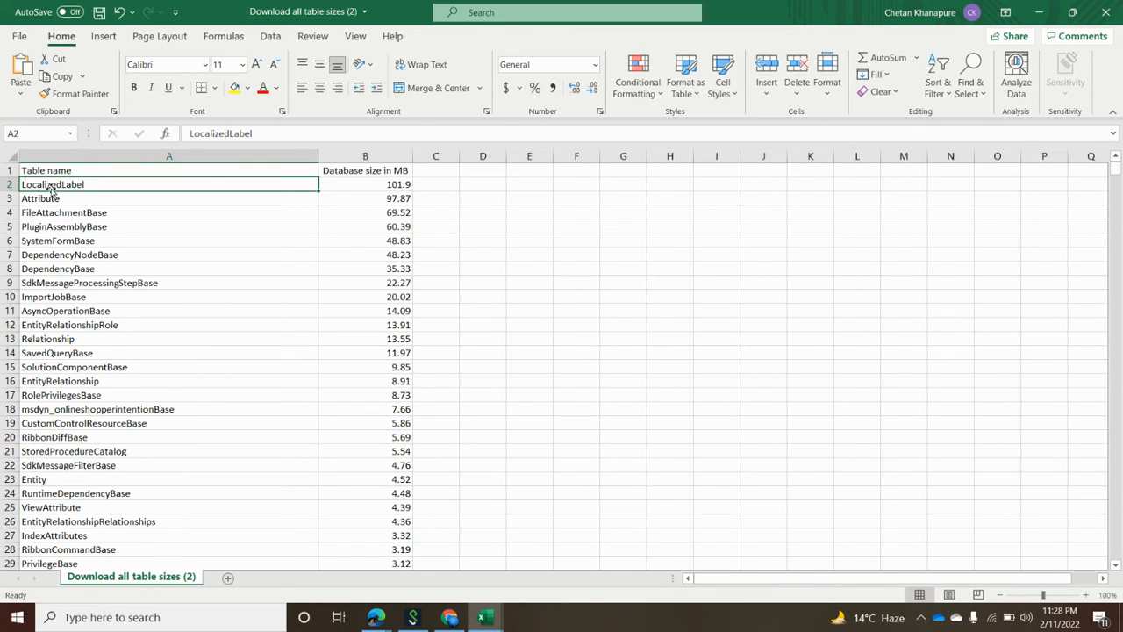
pyautogui.click(365, 185)
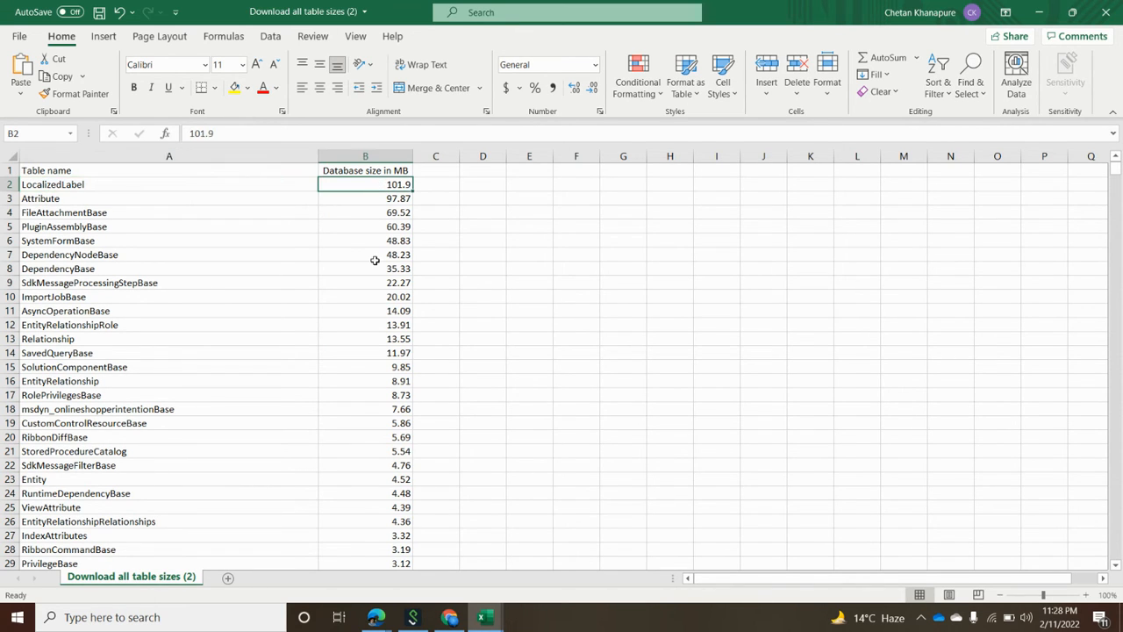
pyautogui.moveTo(185, 206)
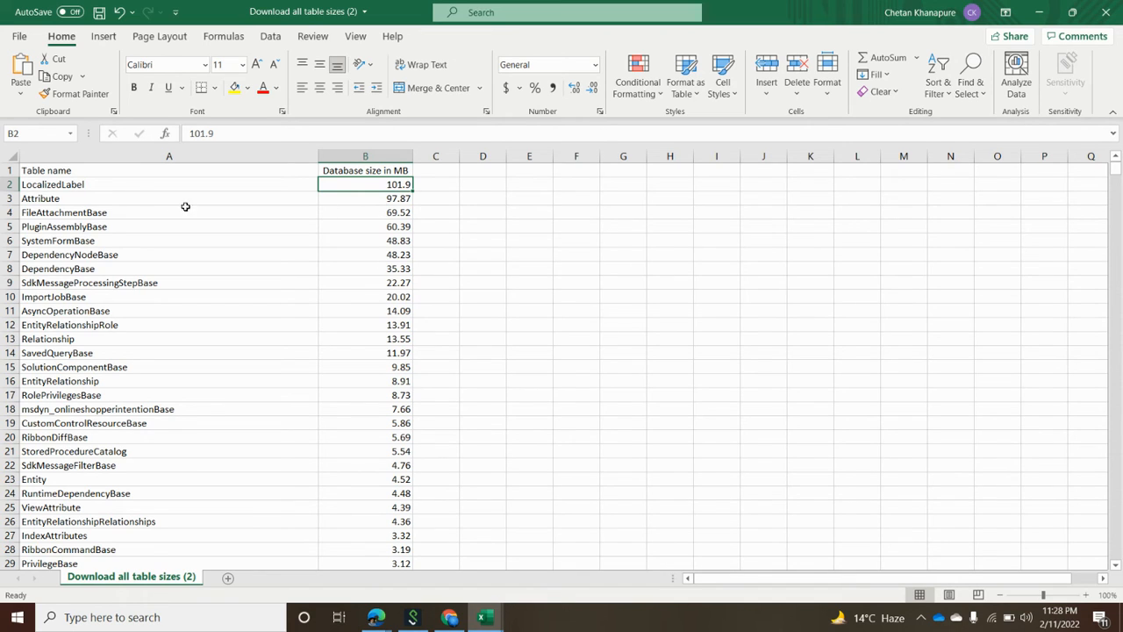
pyautogui.click(365, 197)
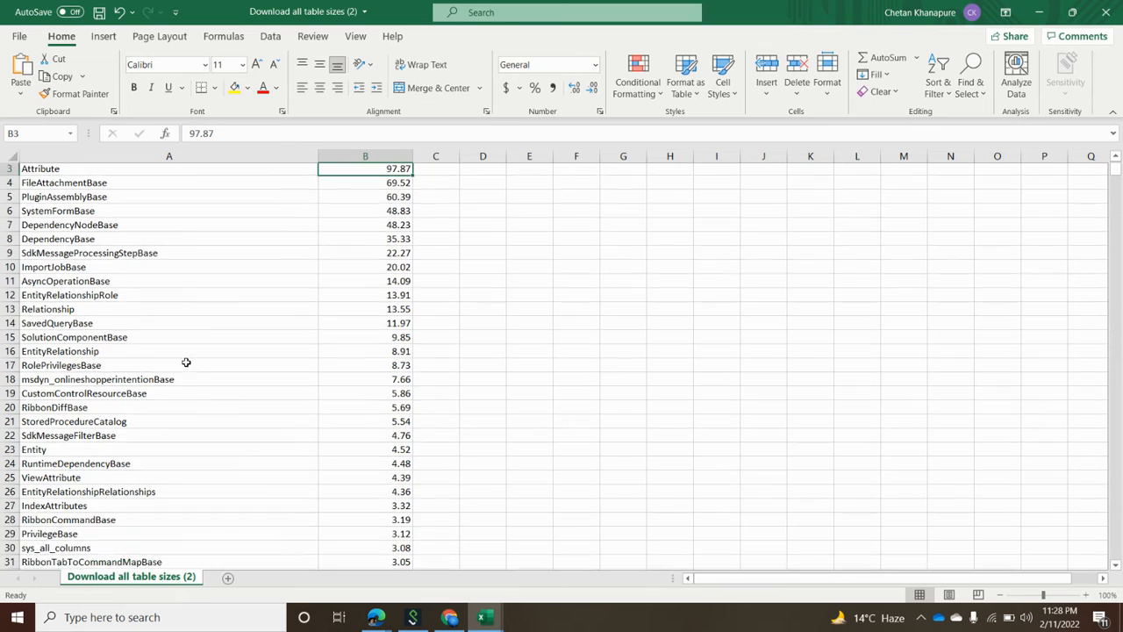
pyautogui.scroll(-3)
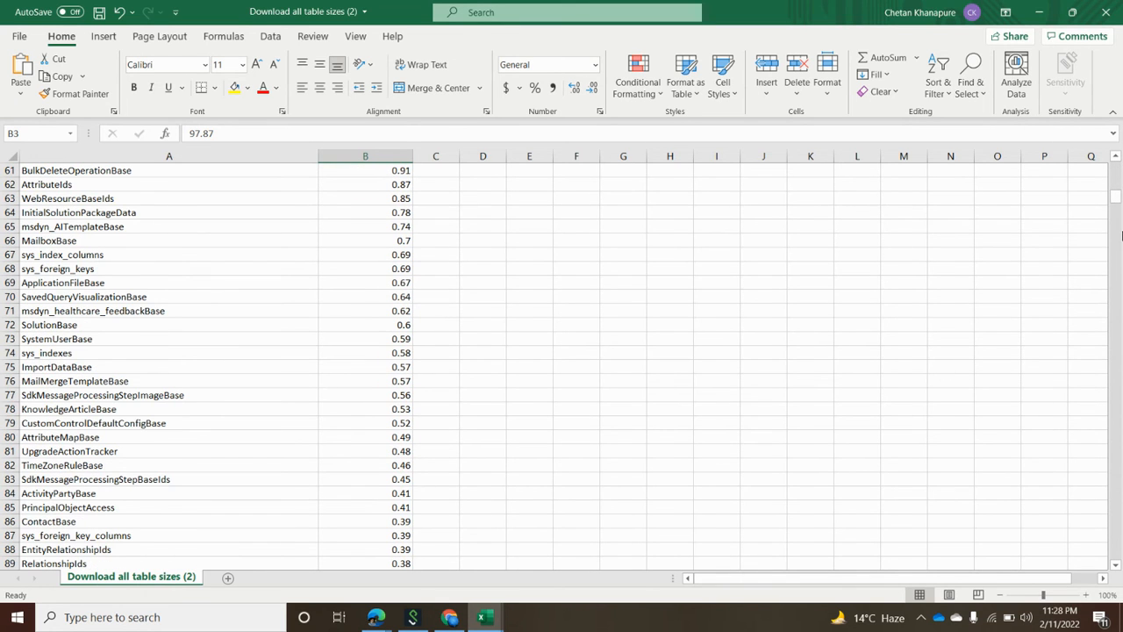
pyautogui.scroll(-3)
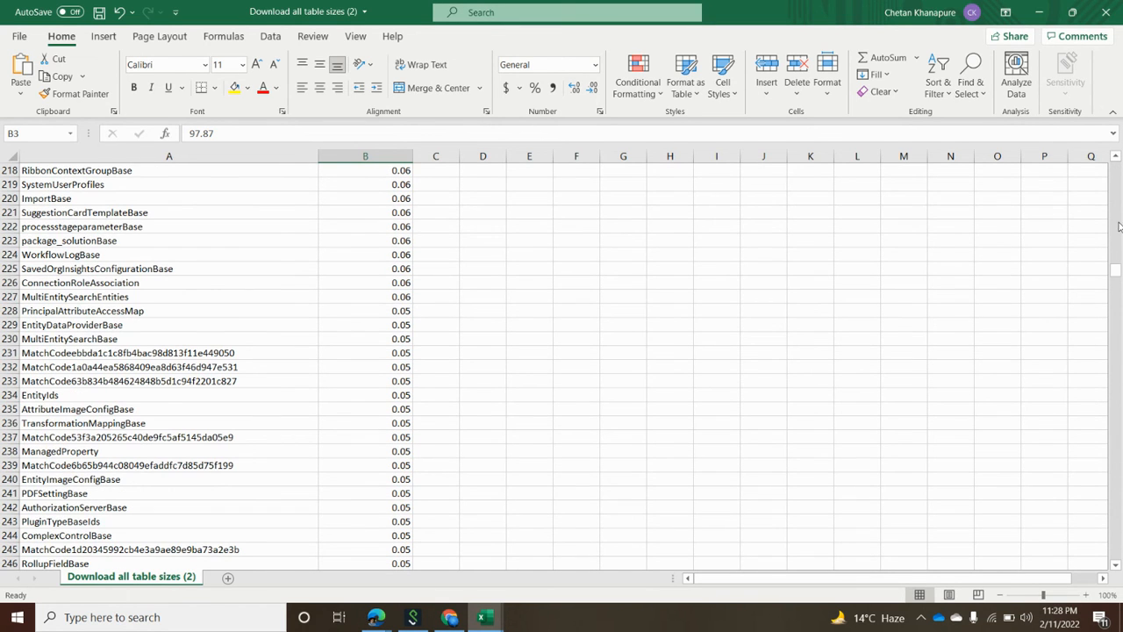
pyautogui.scroll(-3)
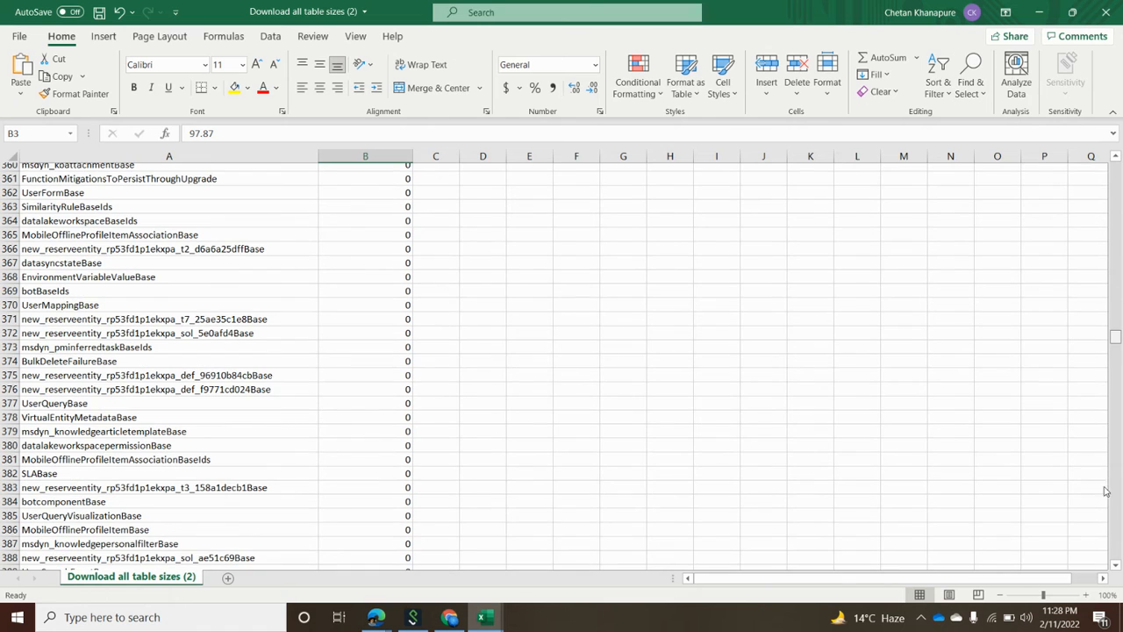
pyautogui.scroll(-3)
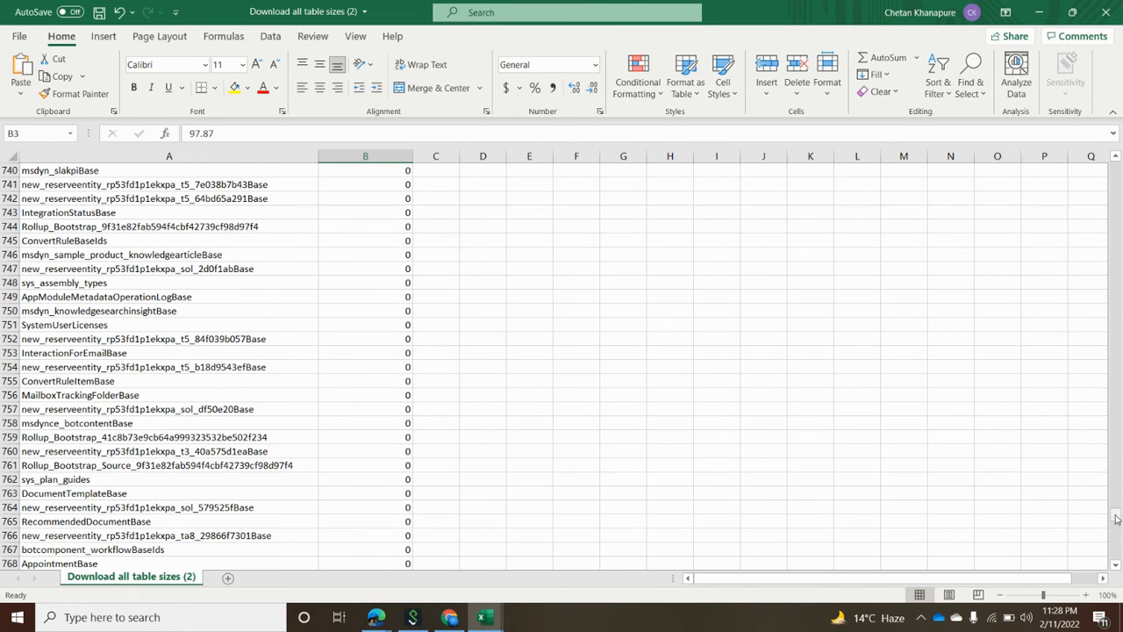
pyautogui.scroll(-3)
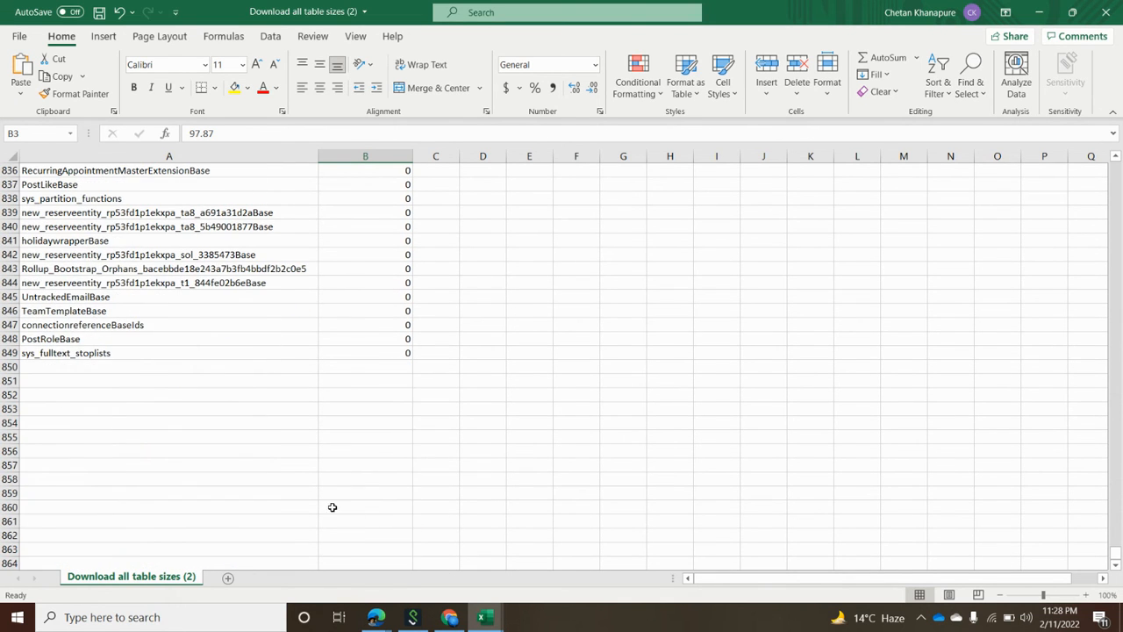
pyautogui.moveTo(120, 386)
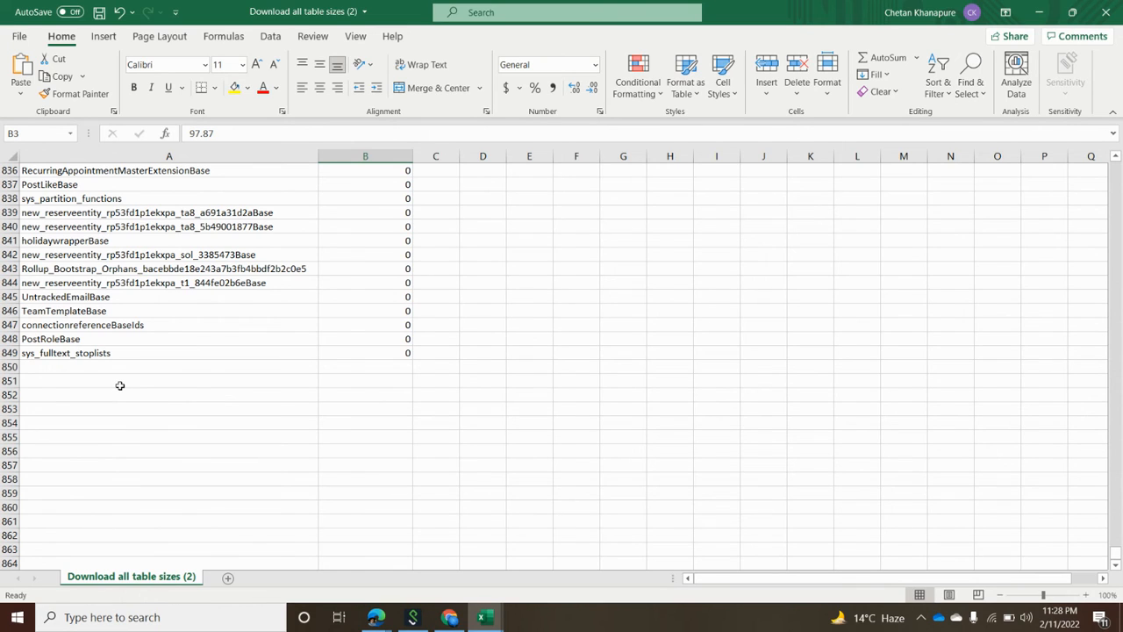
pyautogui.moveTo(129, 369)
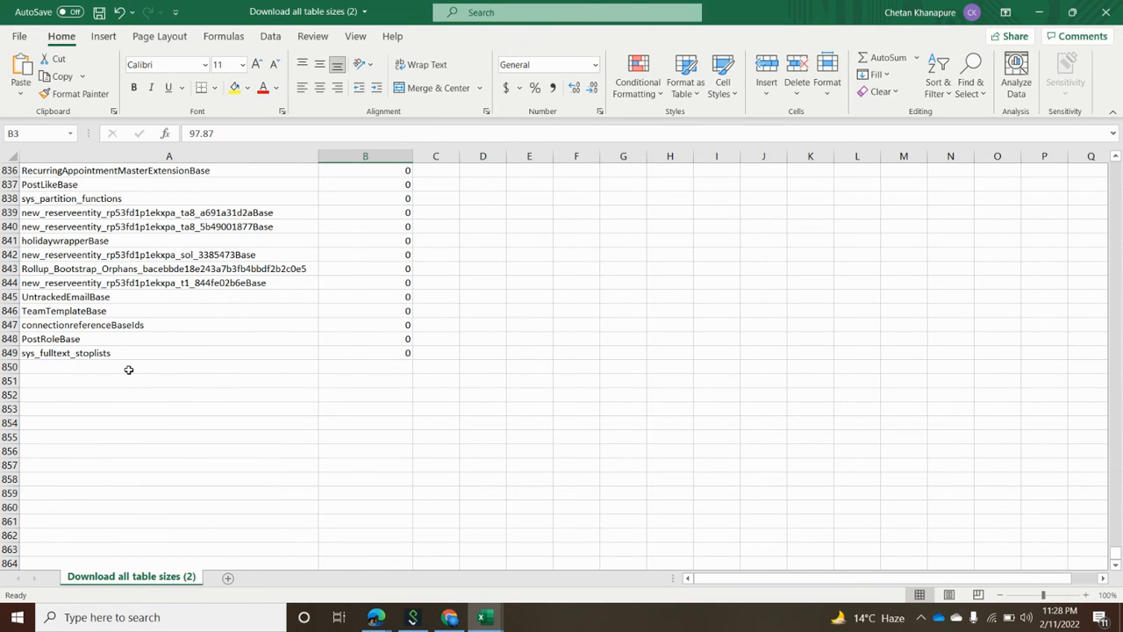